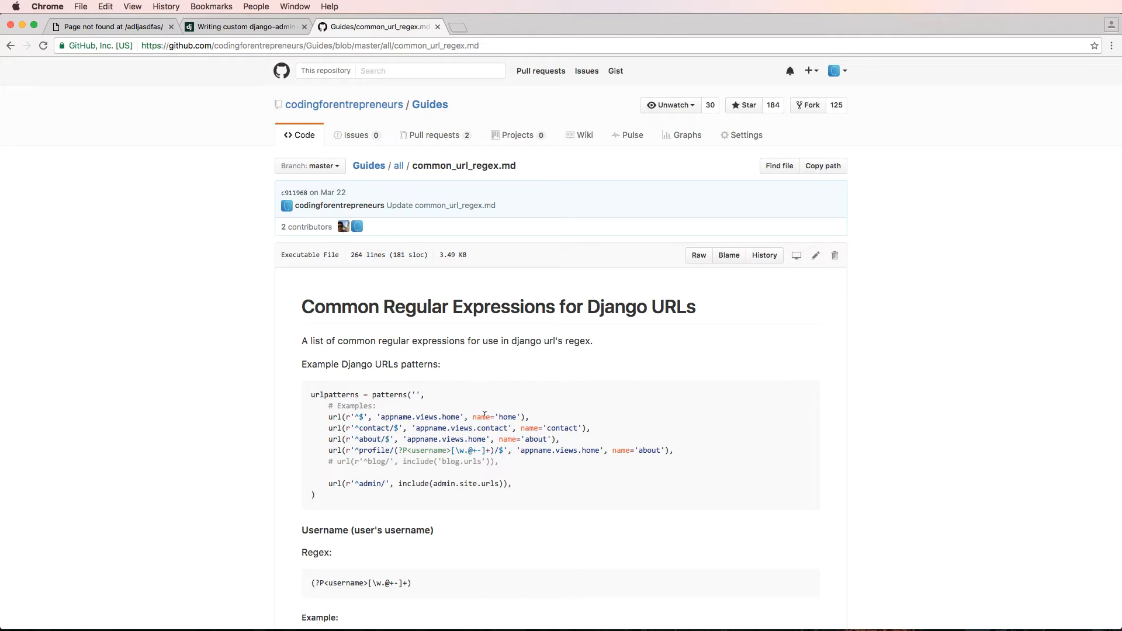
{"action": "mouse_move", "coordinate": [569, 401]}
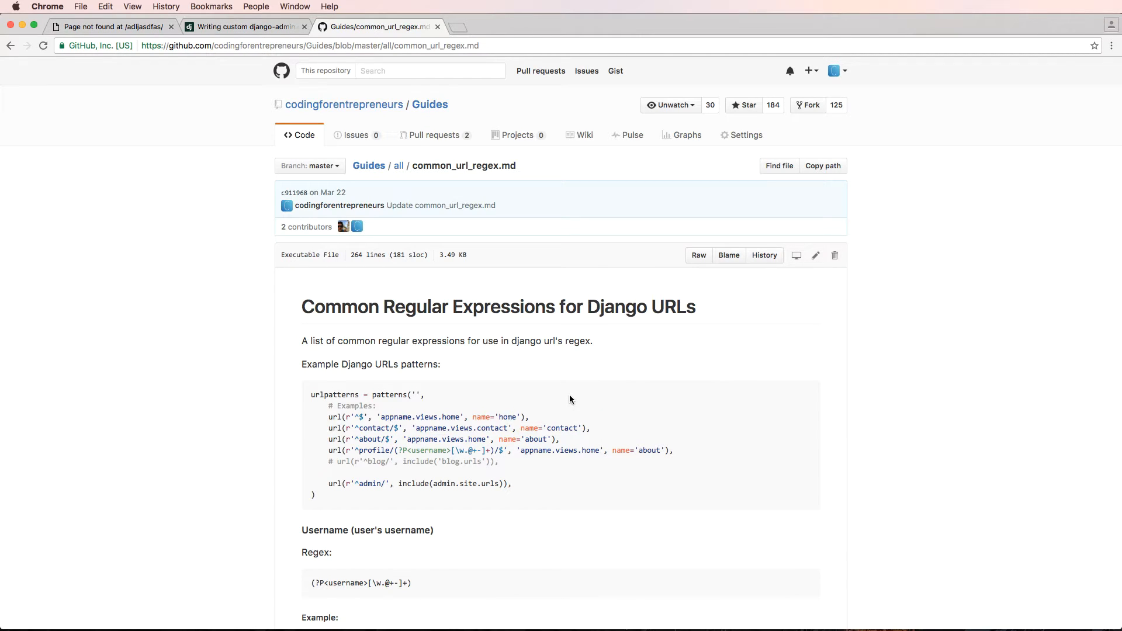
{"action": "mouse_move", "coordinate": [553, 401]}
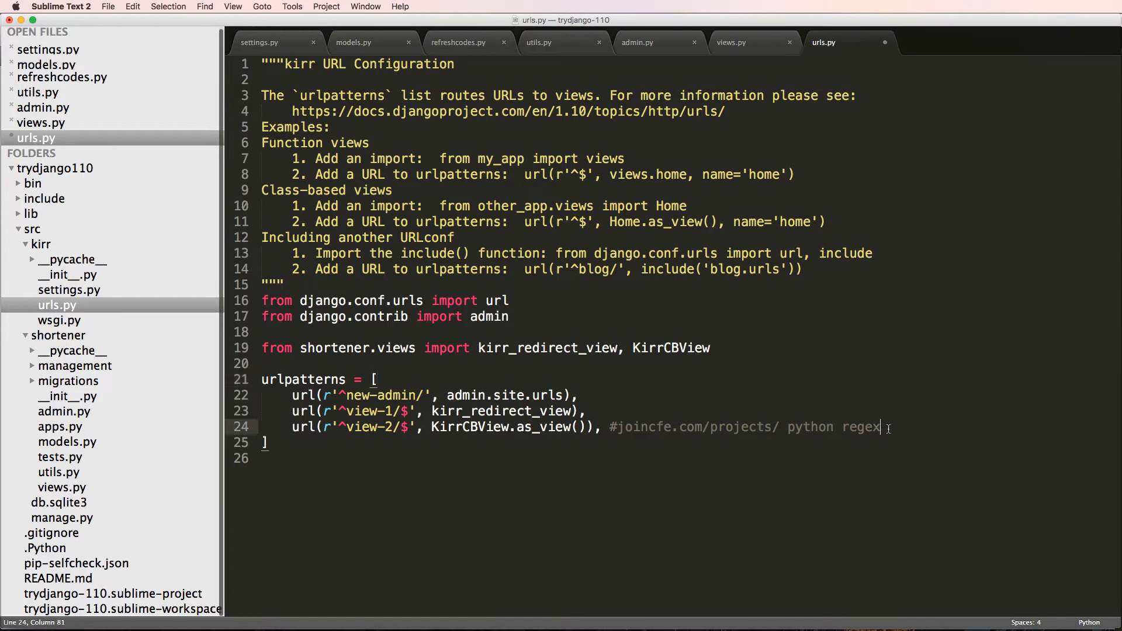
Write a url() route for ^abc/$ pointing at the string 'shortener.views.kirr_redirect_view'
{"action": "type", "text": "url"}
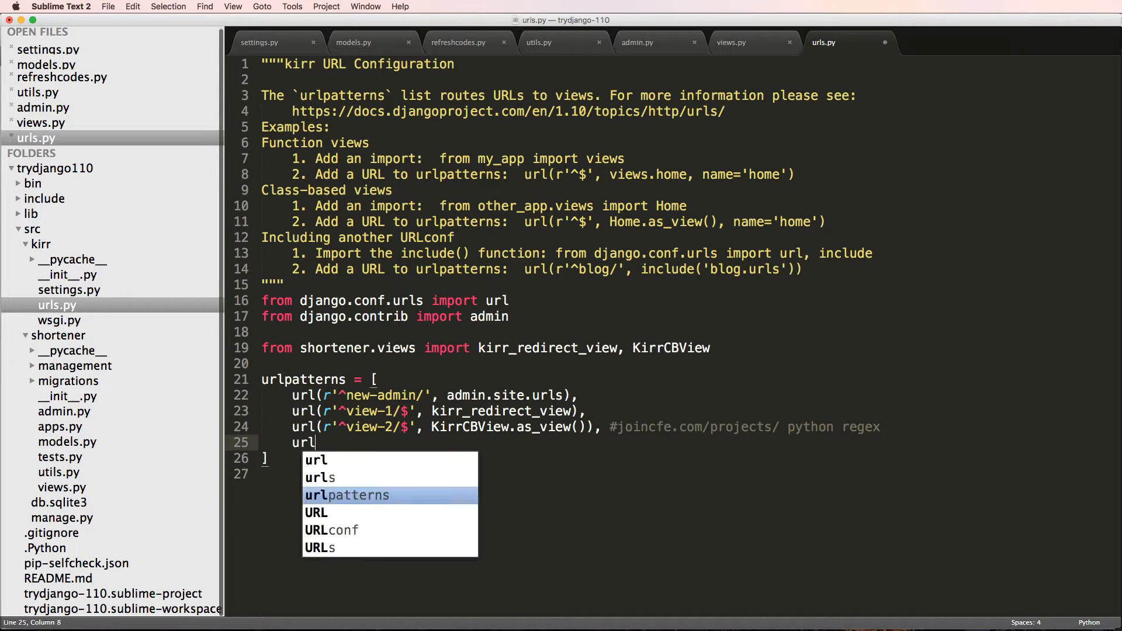
{"action": "type", "text": "(r'"}
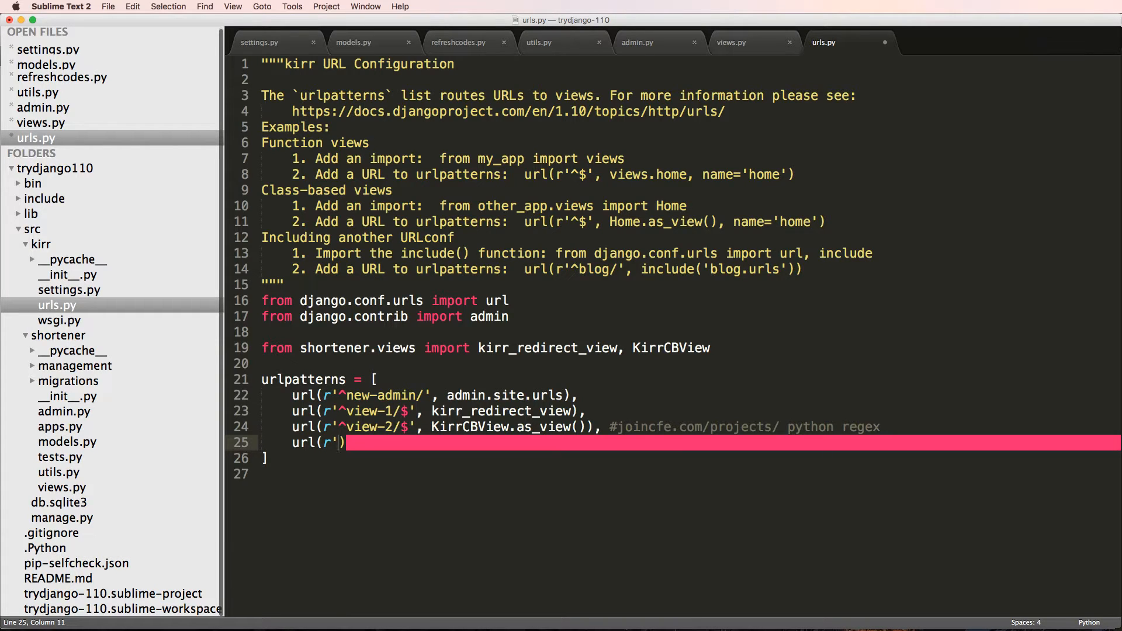
{"action": "type", "text": "^abc/"}
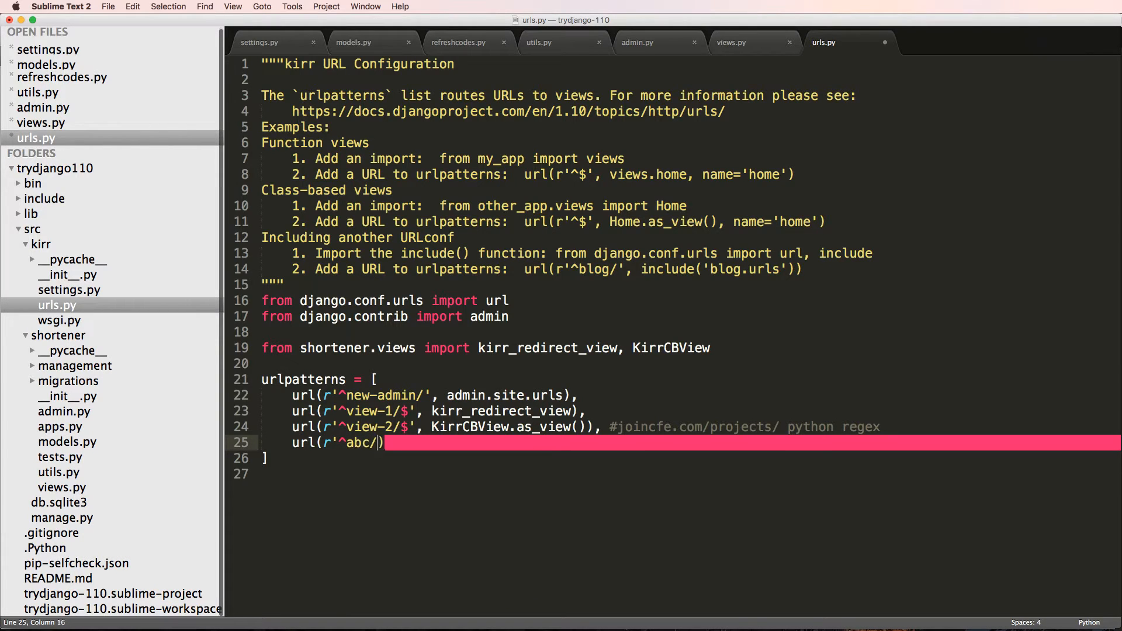
{"action": "type", "text": "$', '"}
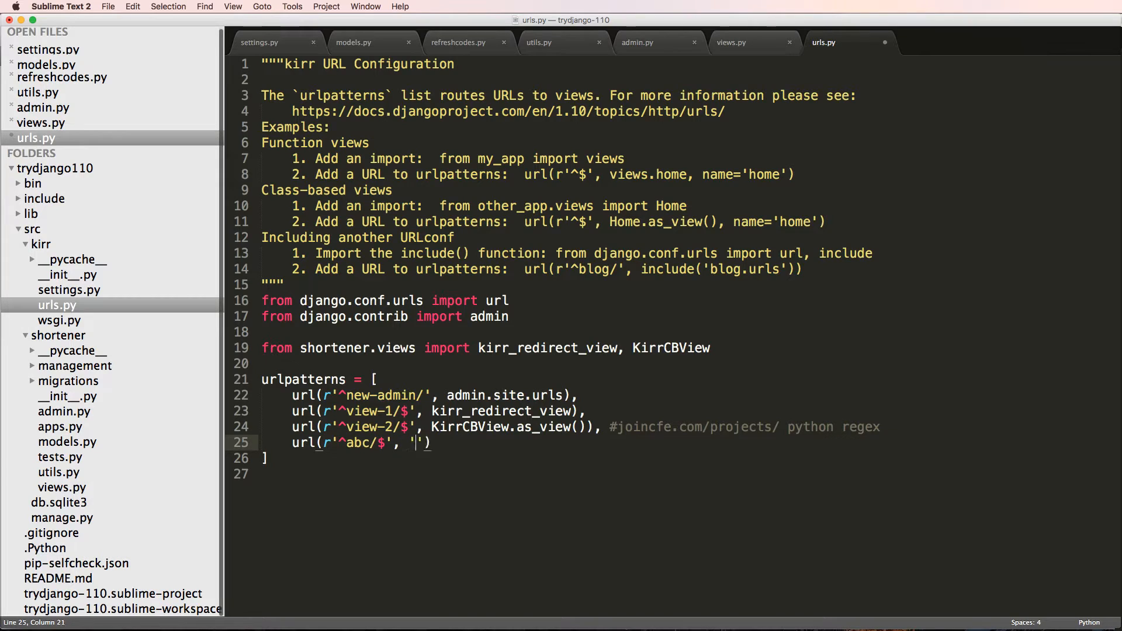
{"action": "type", "text": "shortener"}
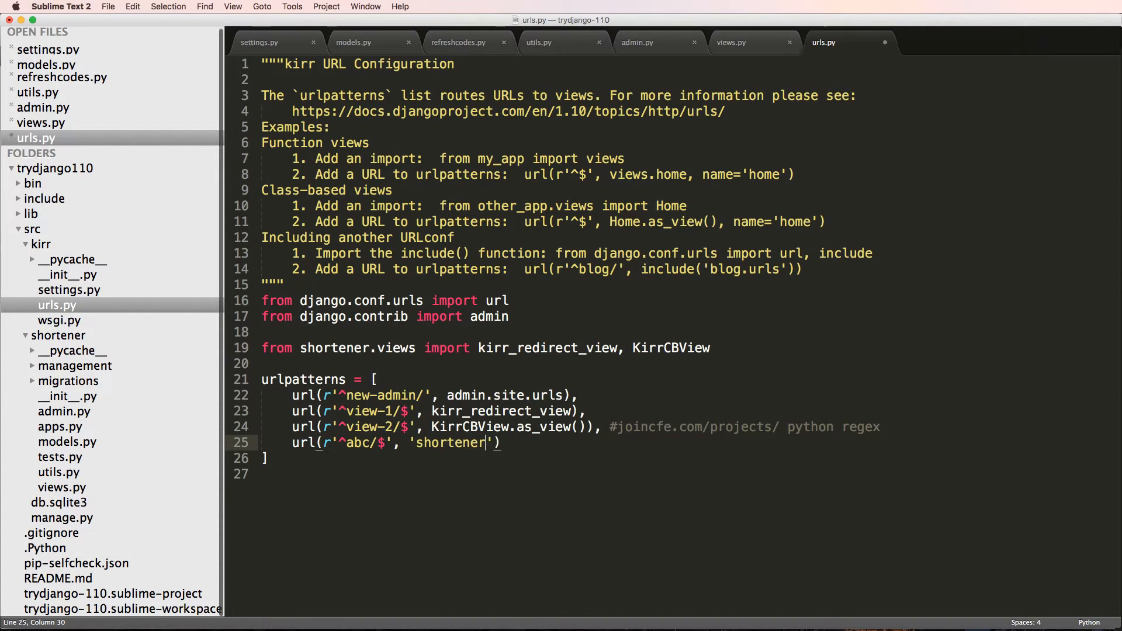
{"action": "type", "text": ".views.kirr_redirect_view"}
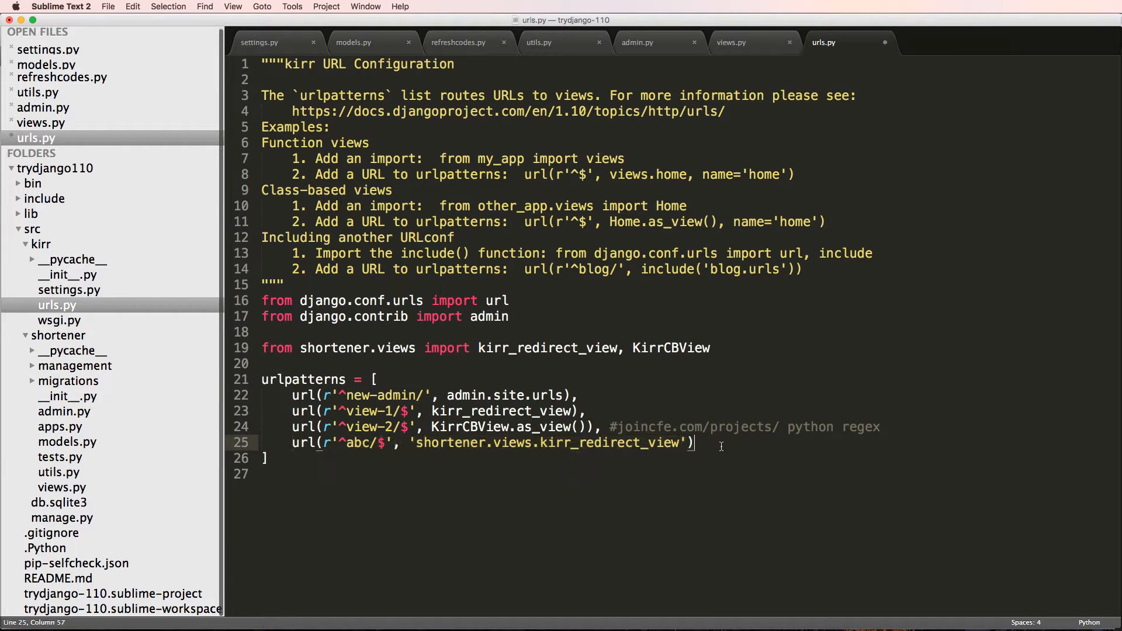
{"action": "type", "text": ","}
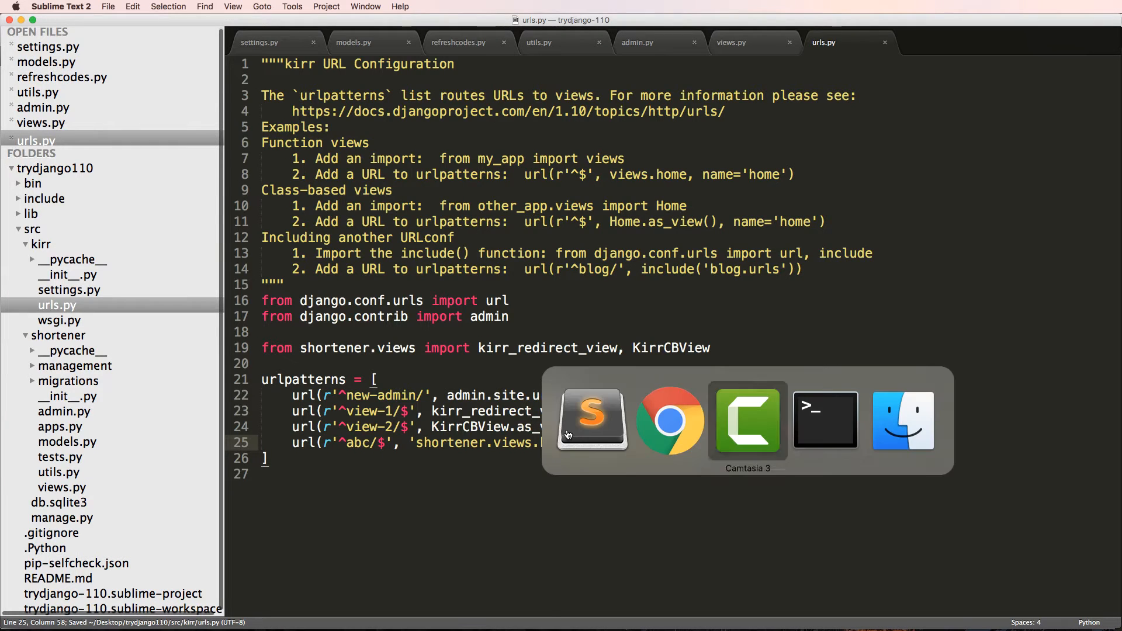
Select the dotted view-path string and place the cursor just after it
{"action": "left_click", "coordinate": [824, 418]}
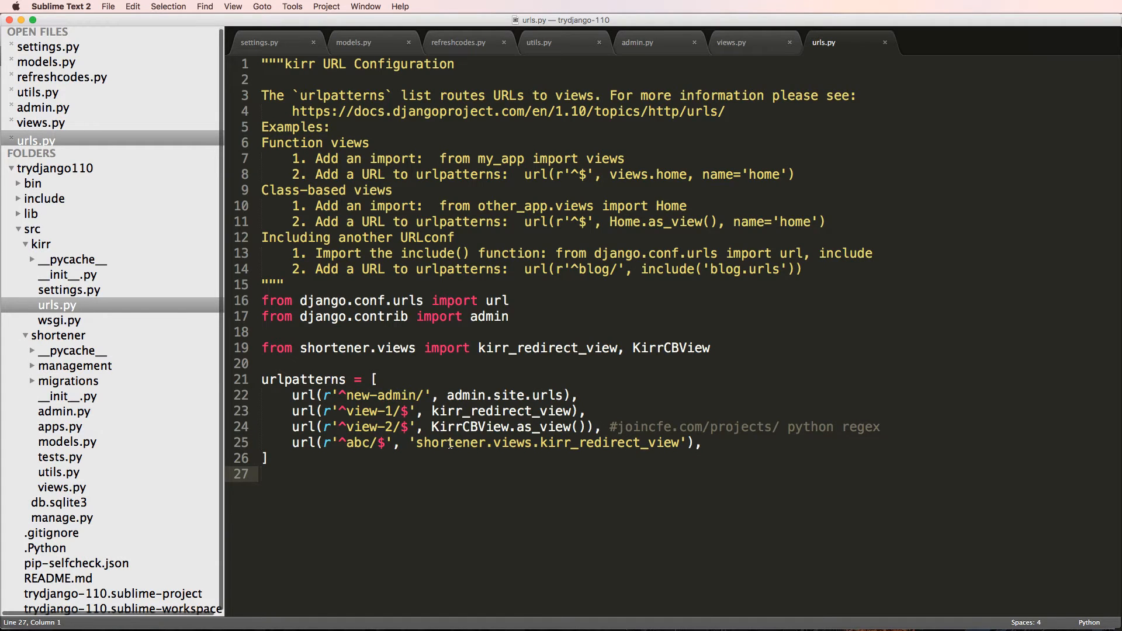
{"action": "double_click", "coordinate": [550, 442]}
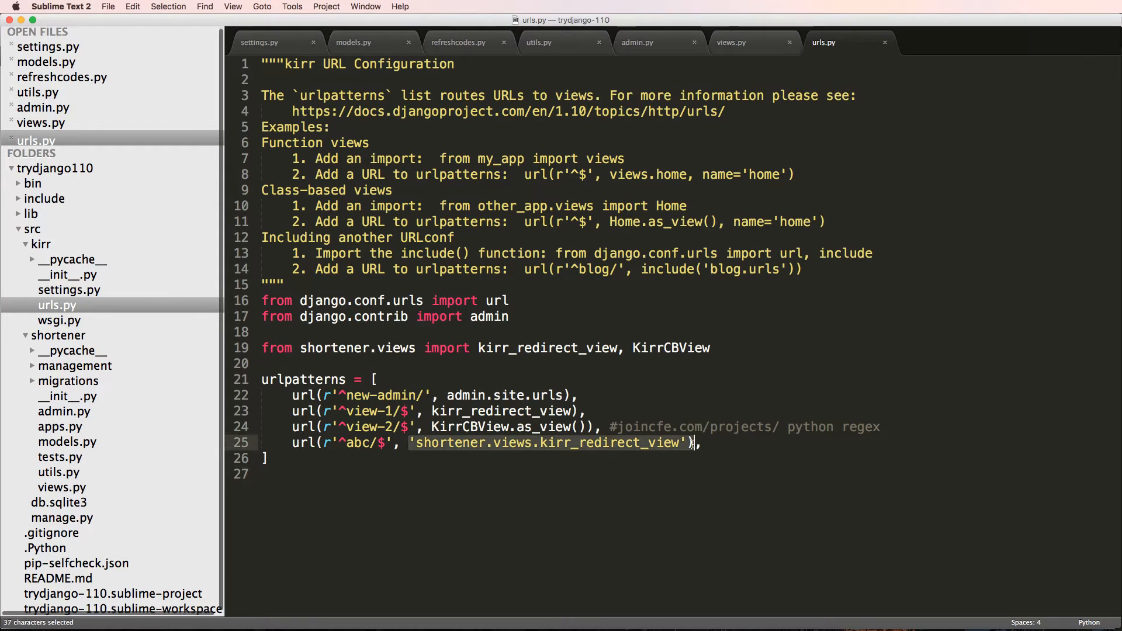
{"action": "left_click", "coordinate": [576, 443]}
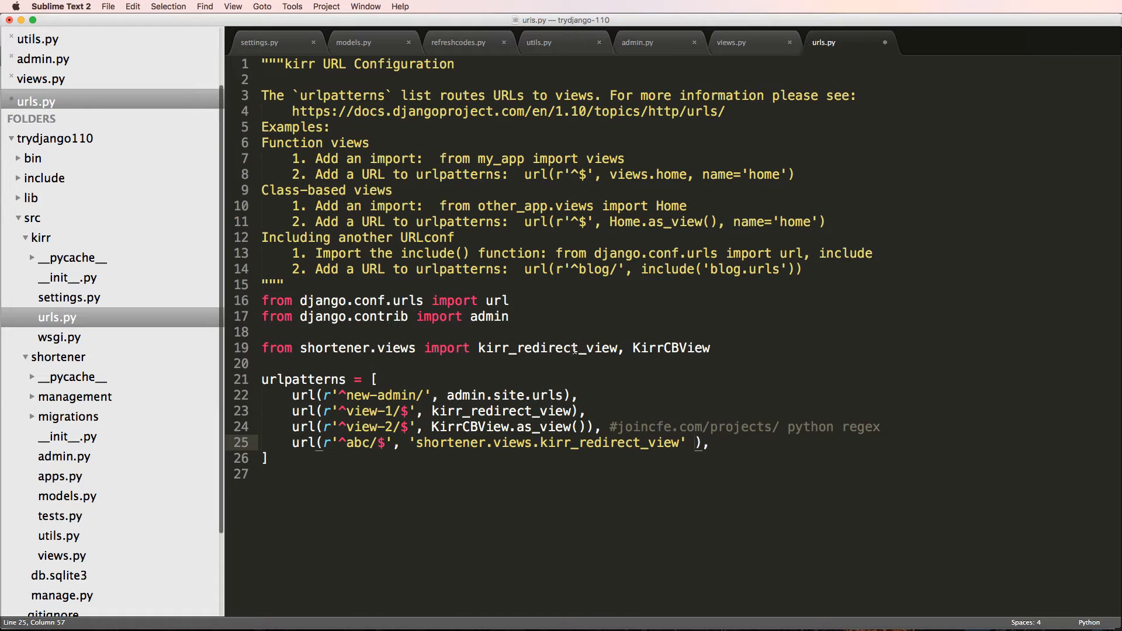
Import views from shortener and reroute abc to views.kirr_redirect_view, keeping the string route commented
{"action": "type", "text": "from"}
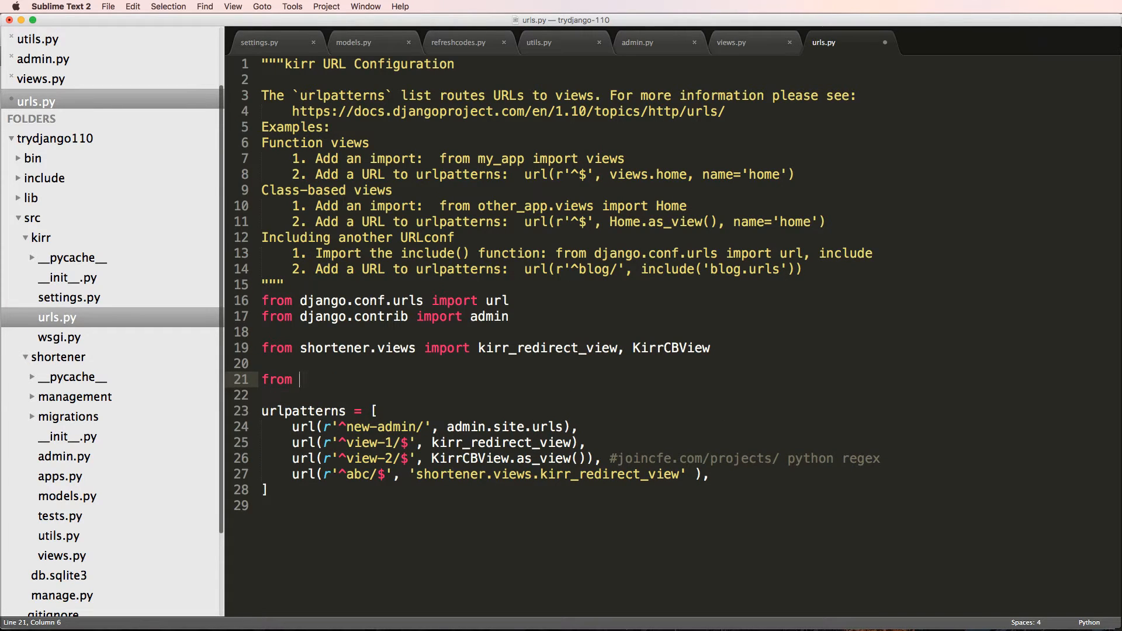
{"action": "type", "text": "shortener"}
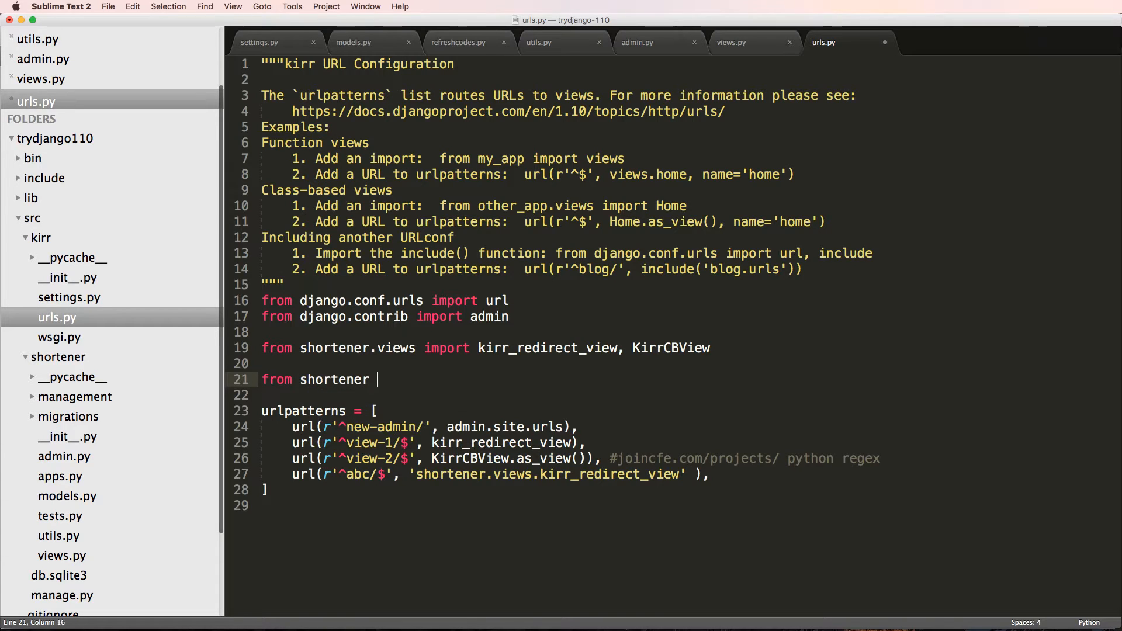
{"action": "type", "text": "import views"}
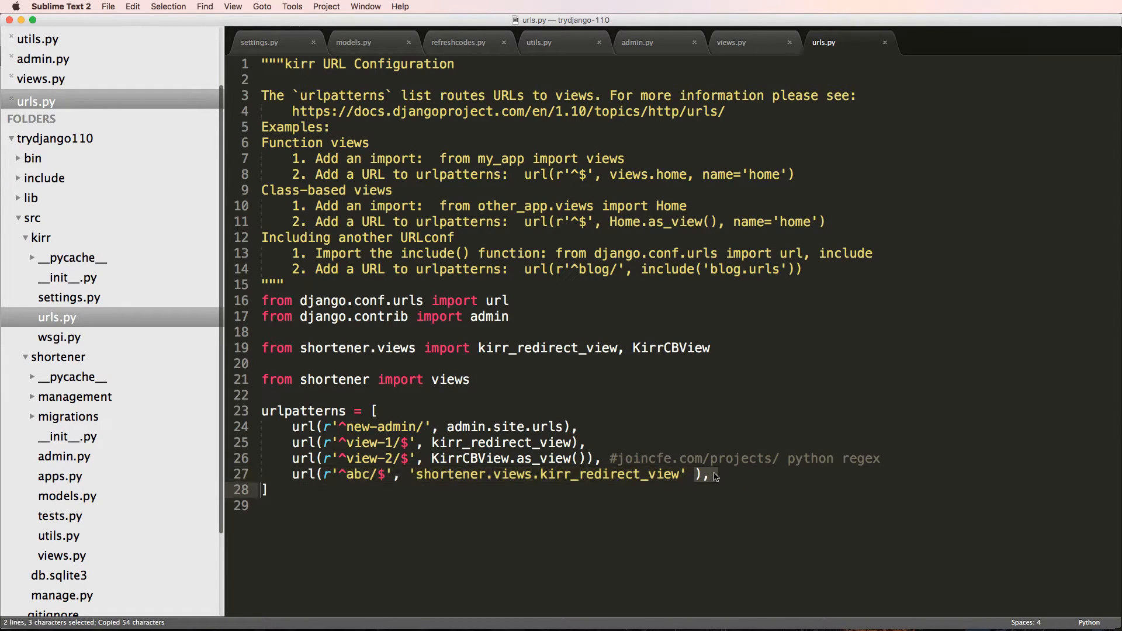
{"action": "key", "text": "cmd+v"}
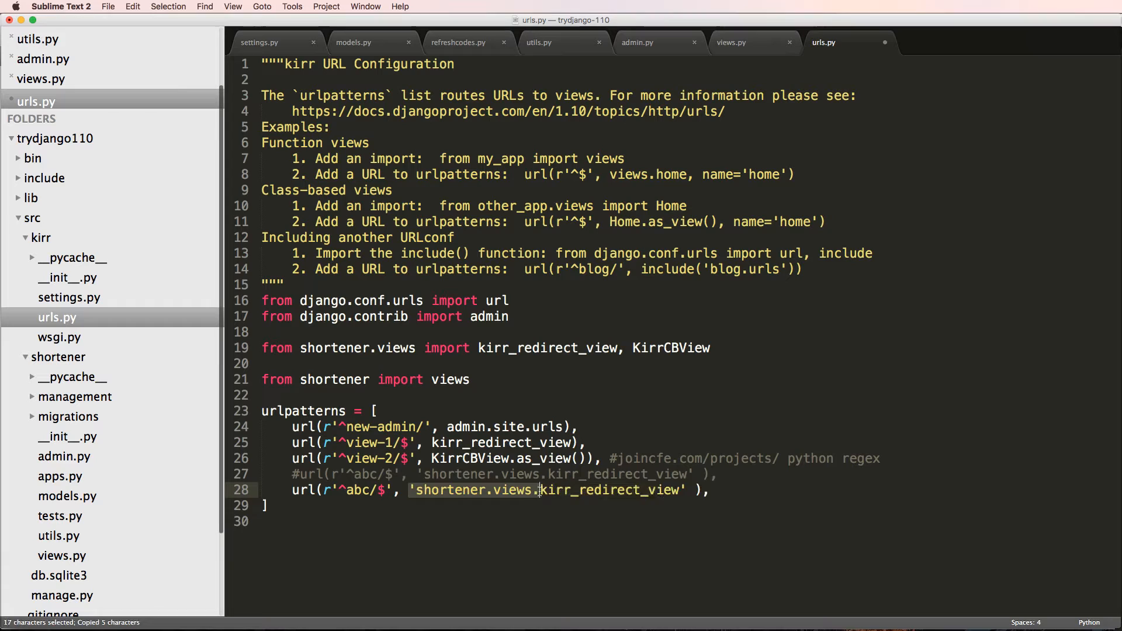
{"action": "type", "text": "views"}
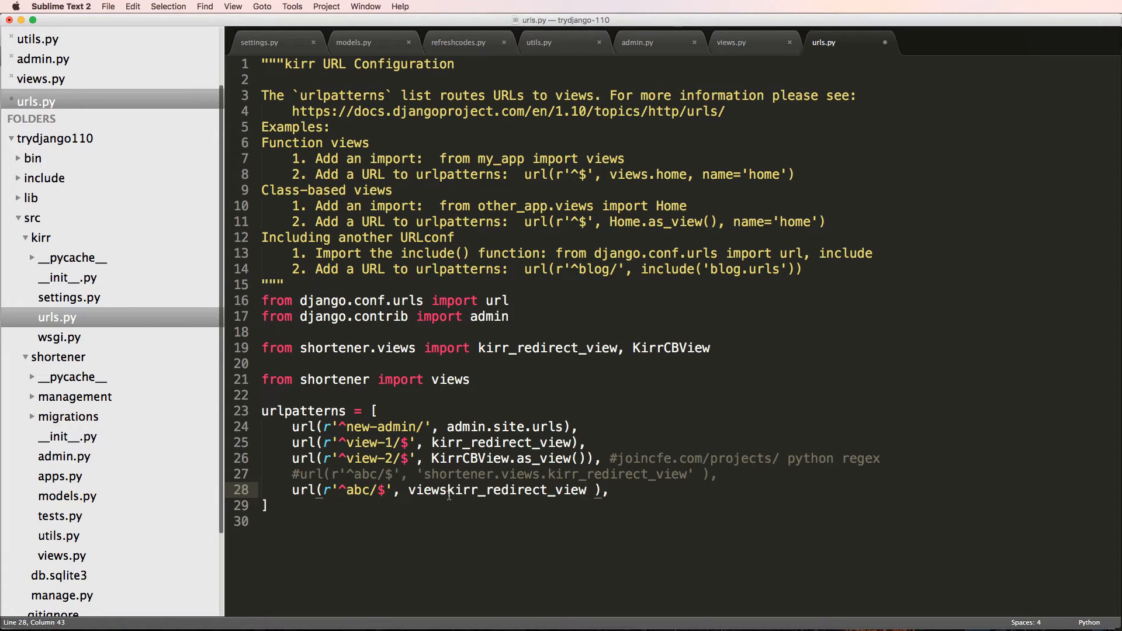
{"action": "type", "text": "."}
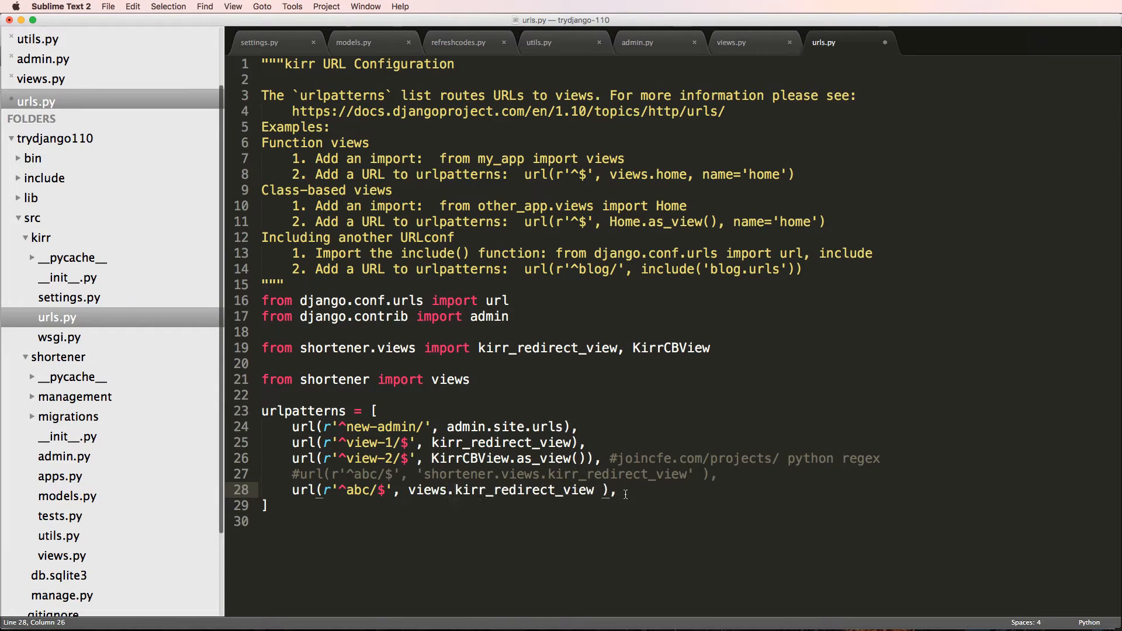
Add 'from another_app.views import views' and highlight the clashing import lines
{"action": "left_click", "coordinate": [464, 442]}
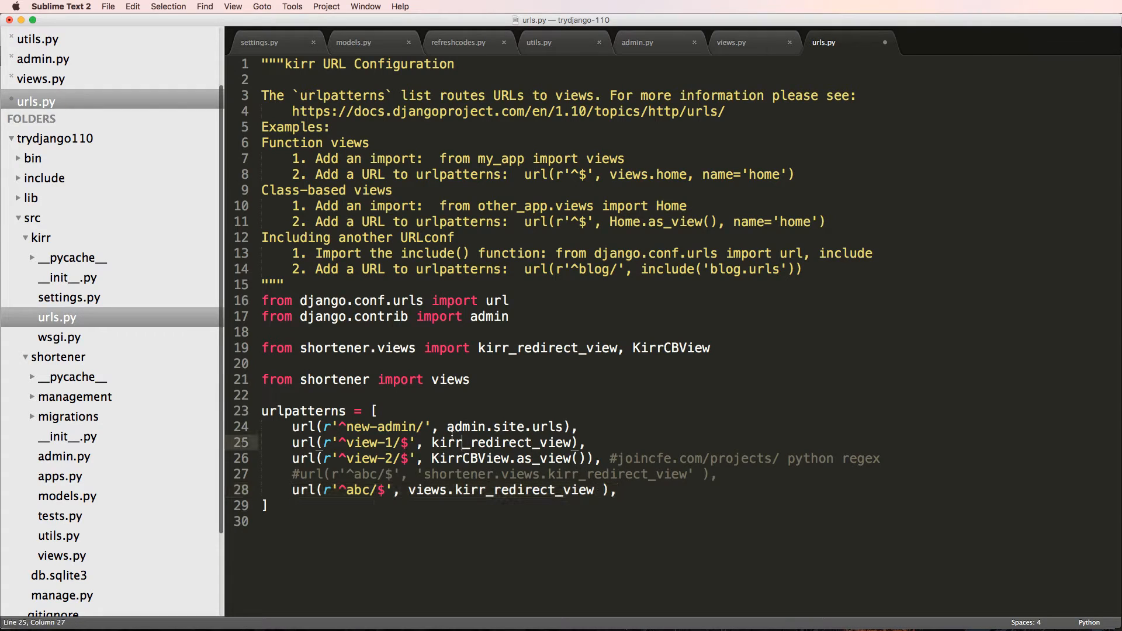
{"action": "type", "text": "from"}
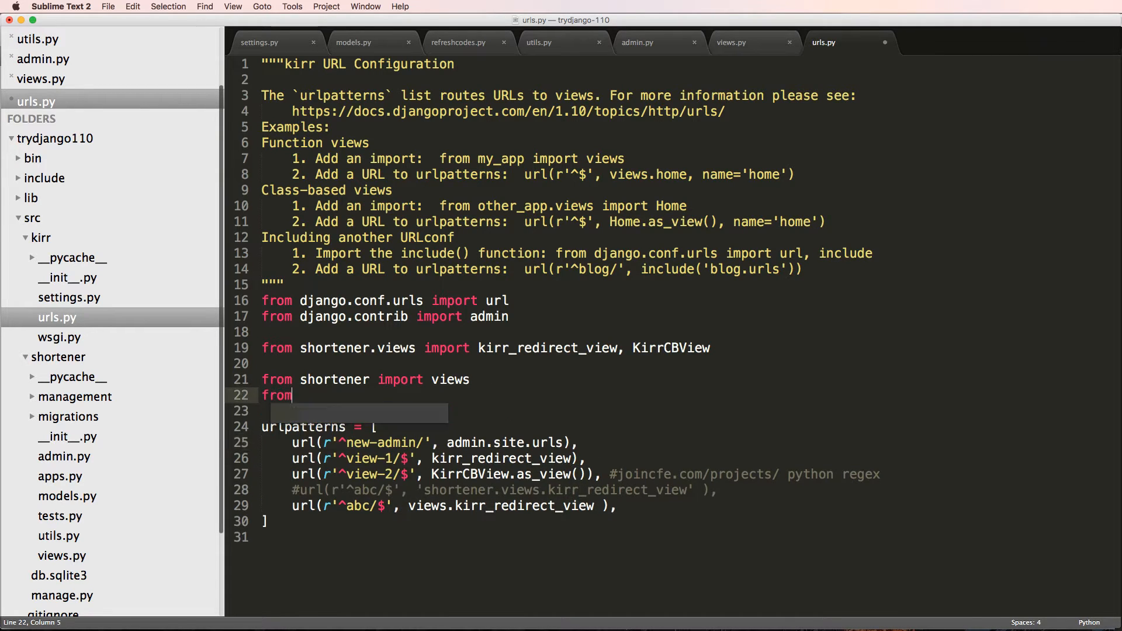
{"action": "type", "text": "another"}
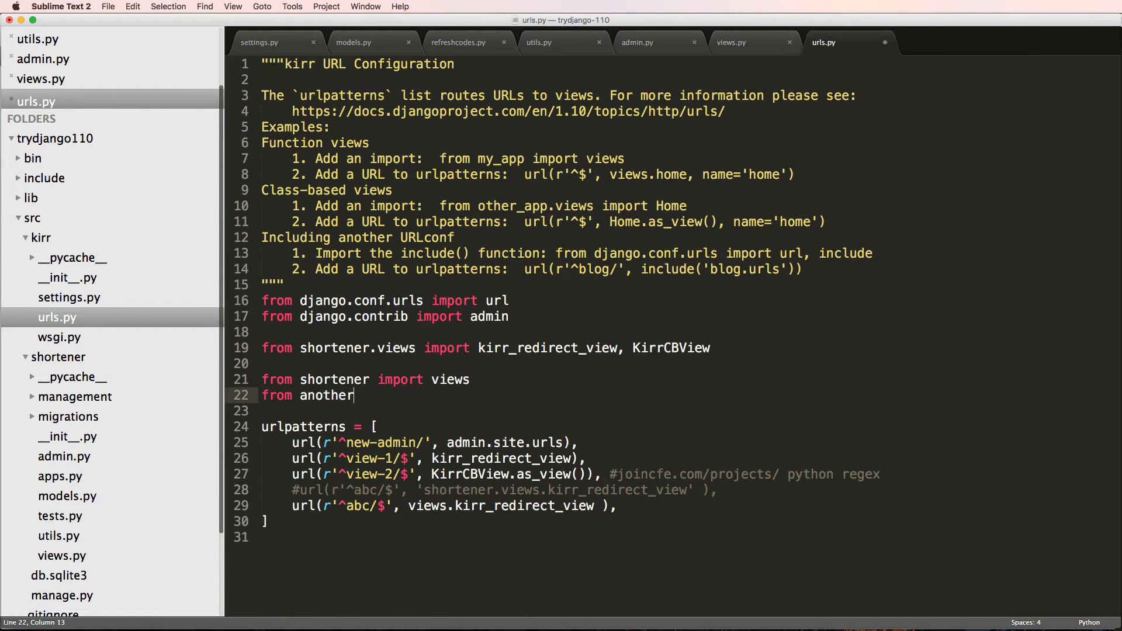
{"action": "type", "text": "_app.views i"}
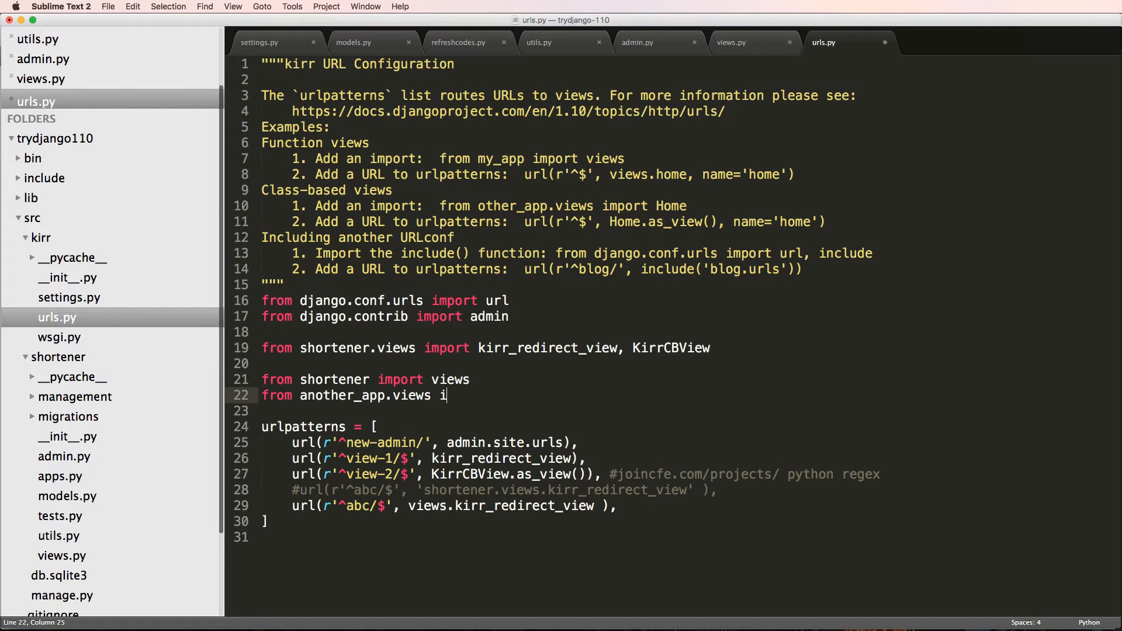
{"action": "type", "text": "mport views"}
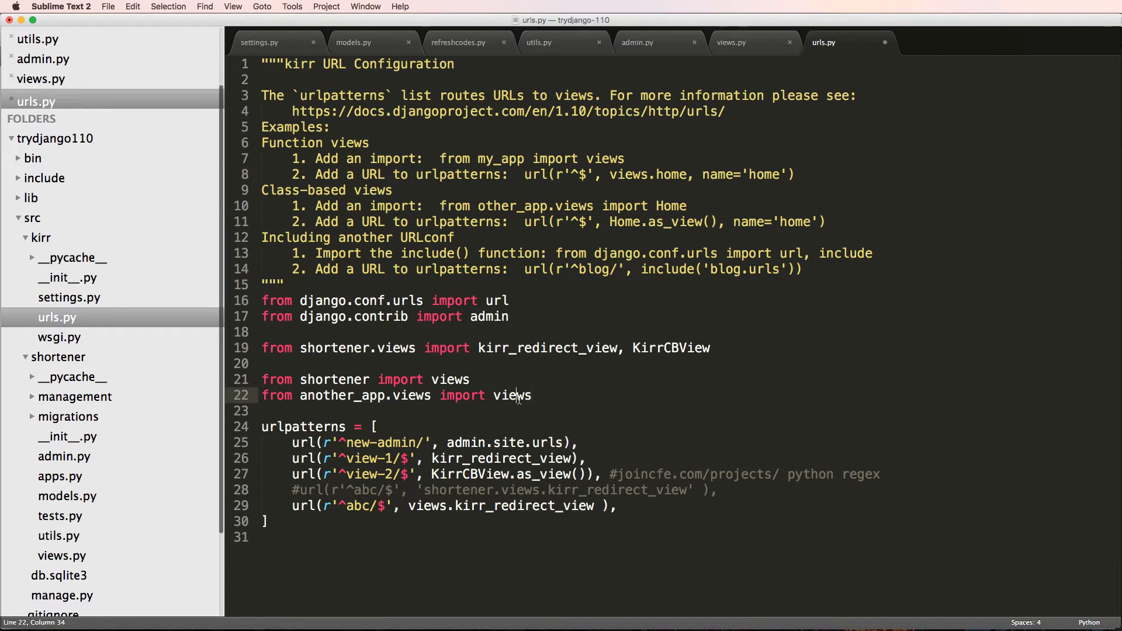
{"action": "double_click", "coordinate": [512, 395]}
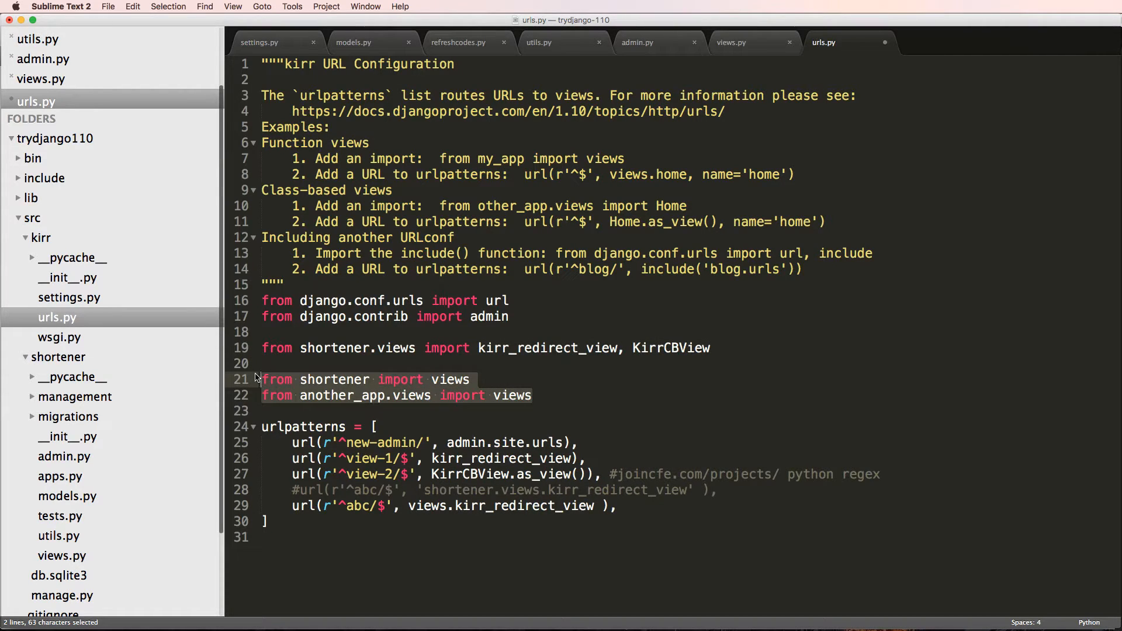
Comment out the views imports and abc routes, labelling each block '# DO NOT DO'
{"action": "key", "text": "cmd+/"}
{"action": "type", "text": "#"}
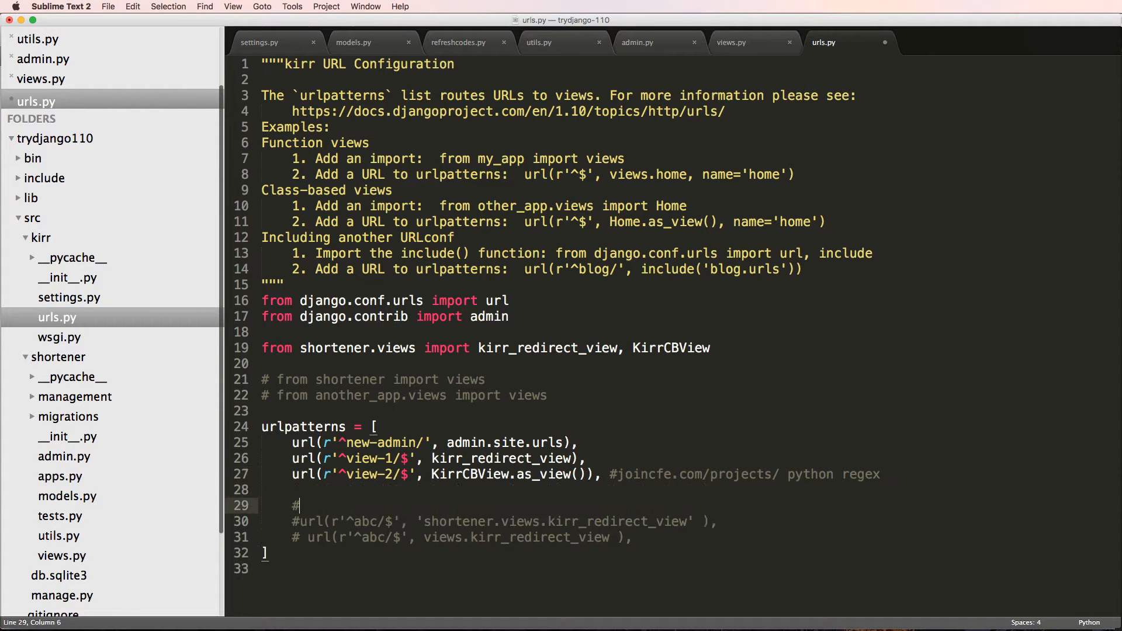
{"action": "type", "text": "DO NOT DO"}
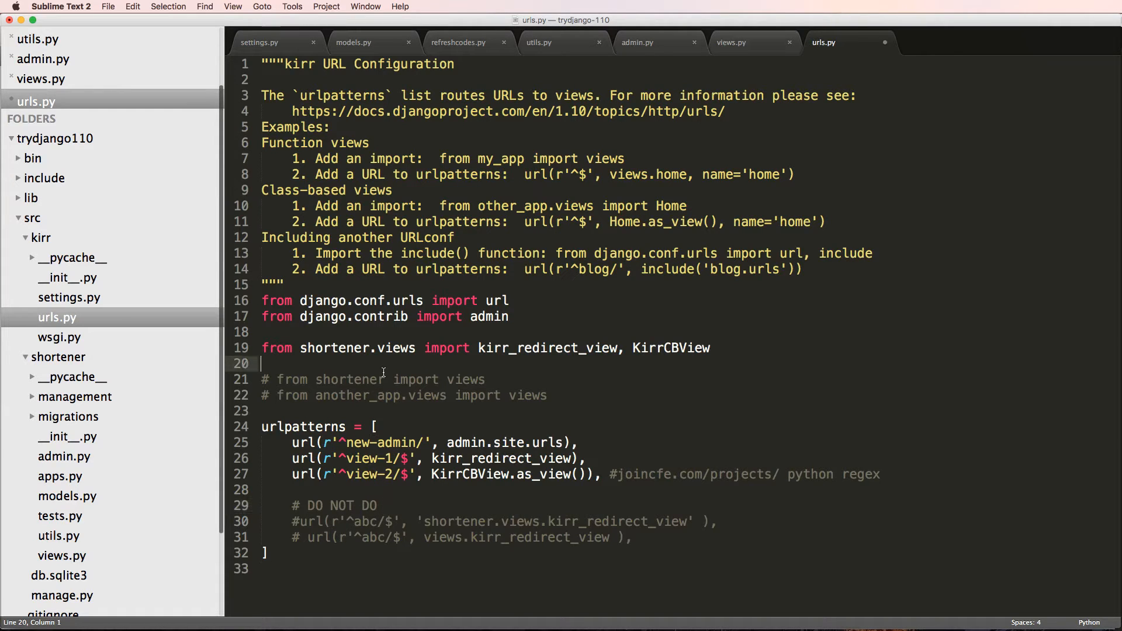
{"action": "type", "text": "# DO NOT DO"}
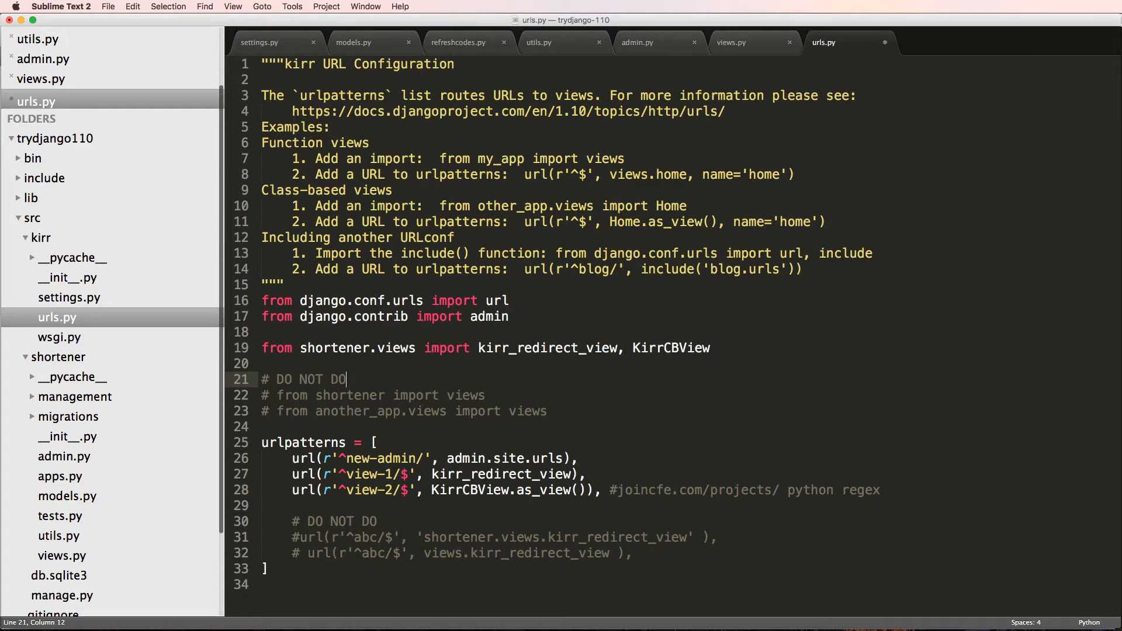
{"action": "left_click_drag", "start_coordinate": [346, 379], "coordinate": [547, 410]}
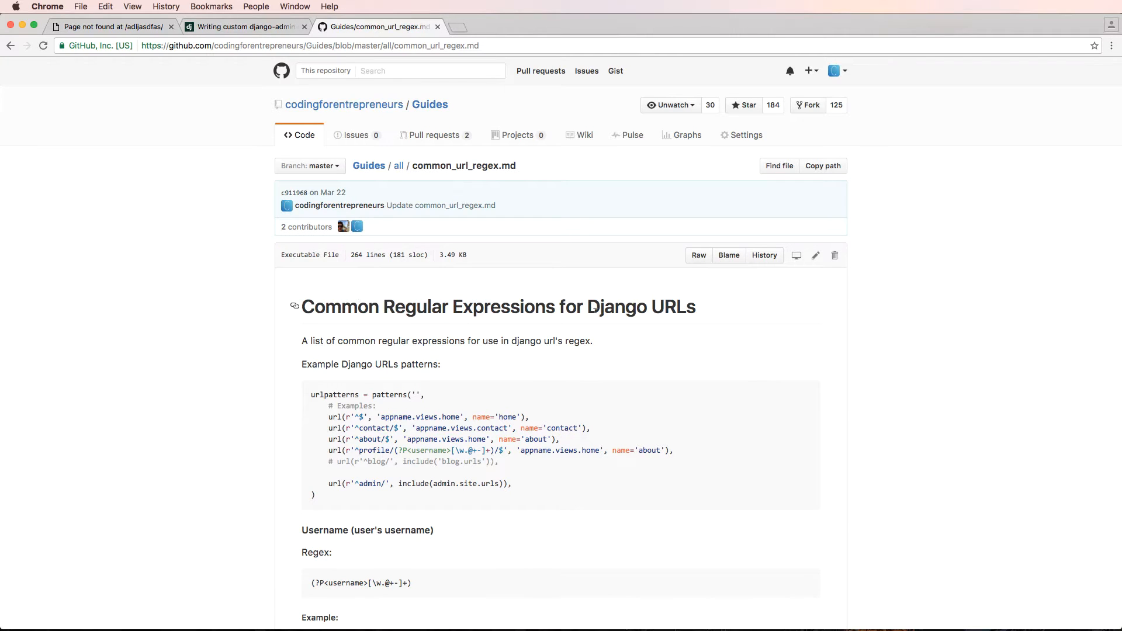
Scroll the Django URL regex guide past Username and Object ID down to the Slugs pattern
{"action": "scroll", "scroll_direction": "down", "scroll_amount": 3}
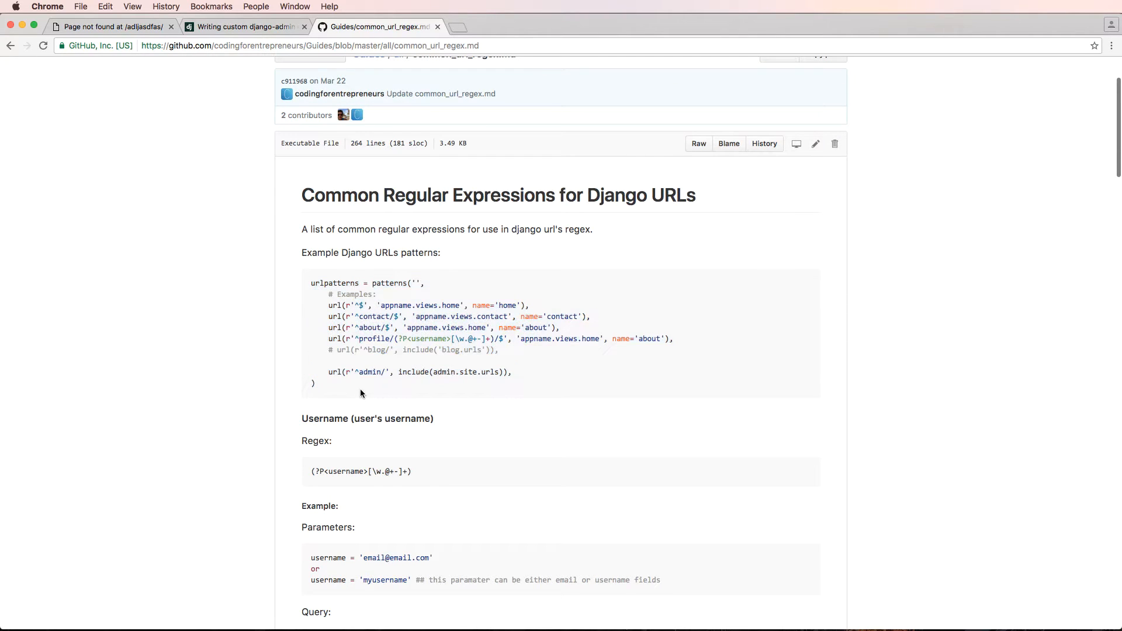
{"action": "mouse_move", "coordinate": [379, 338]}
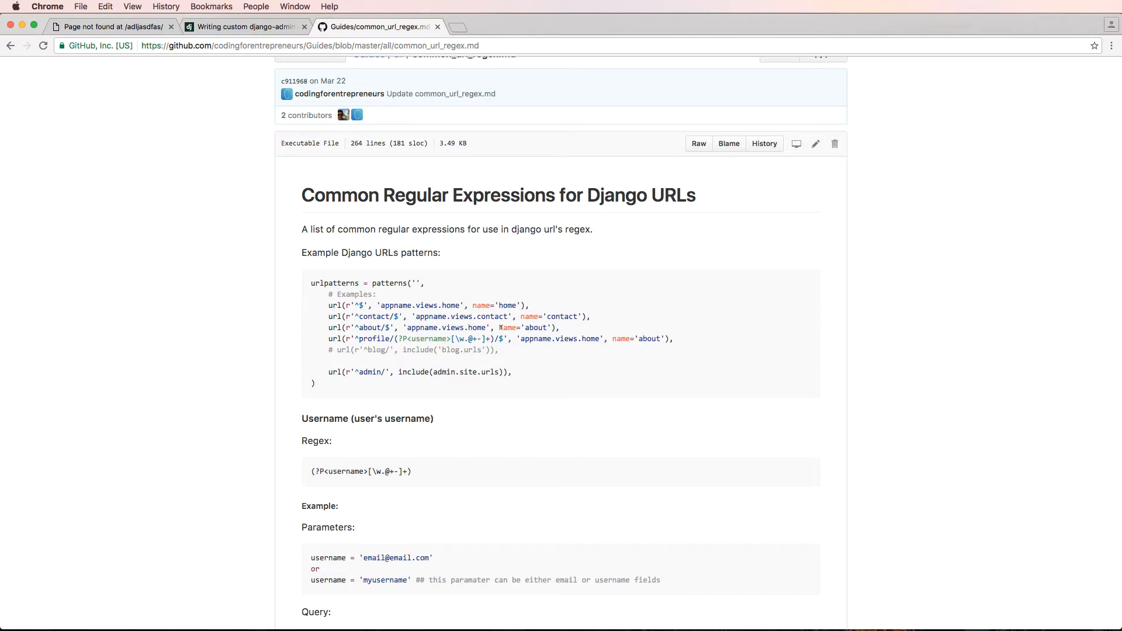
{"action": "scroll", "scroll_direction": "down", "scroll_amount": 3}
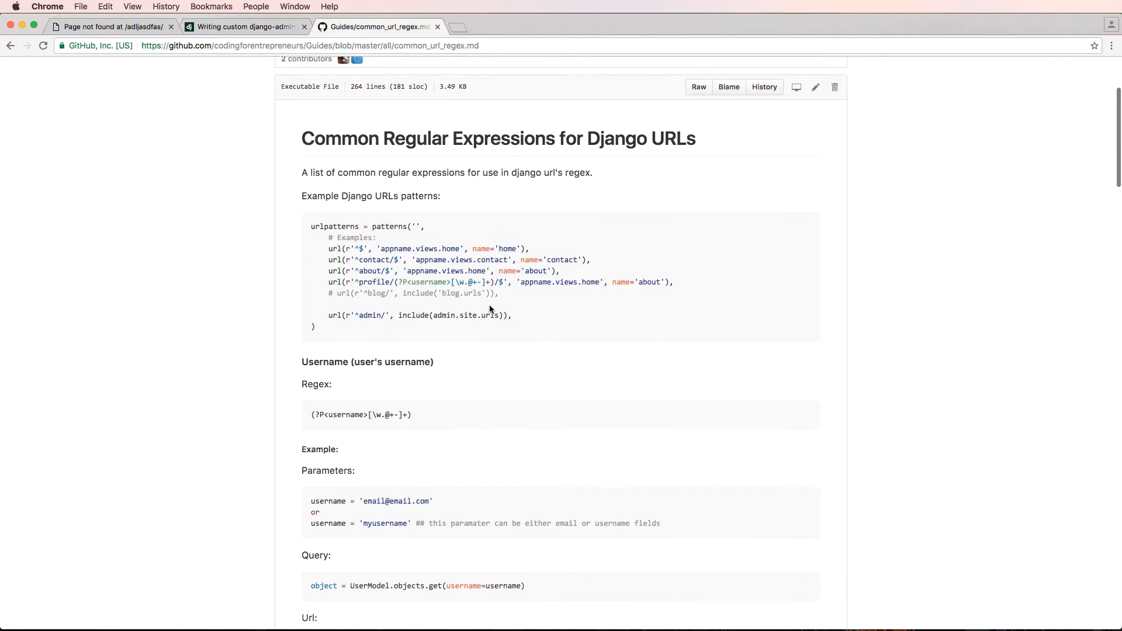
{"action": "scroll", "scroll_direction": "down", "scroll_amount": 3}
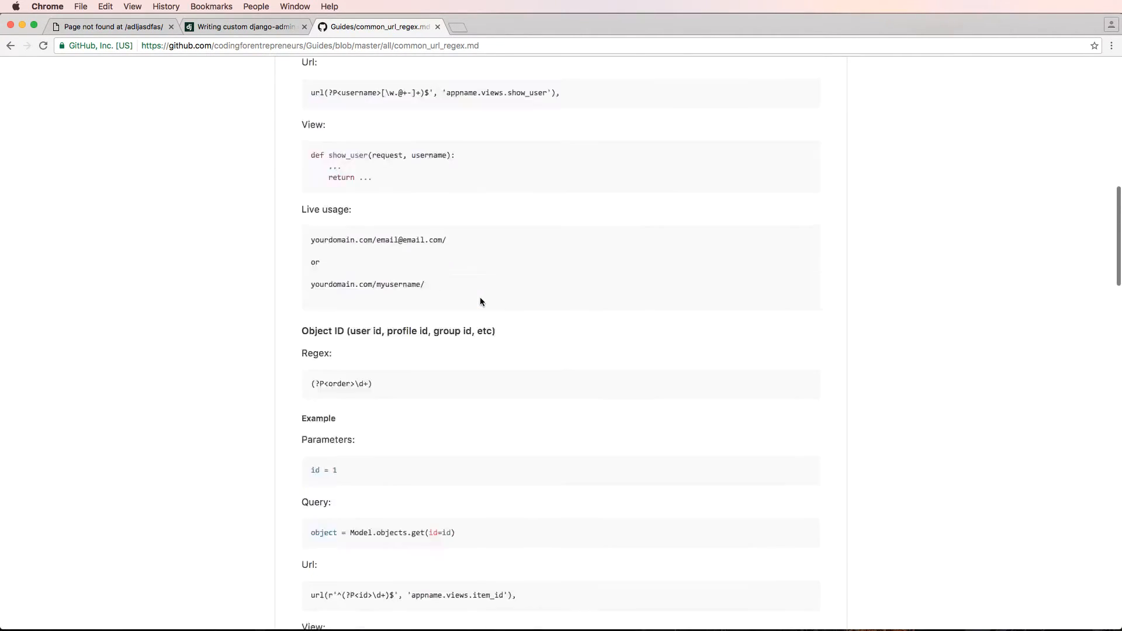
{"action": "scroll", "scroll_direction": "down", "scroll_amount": 3}
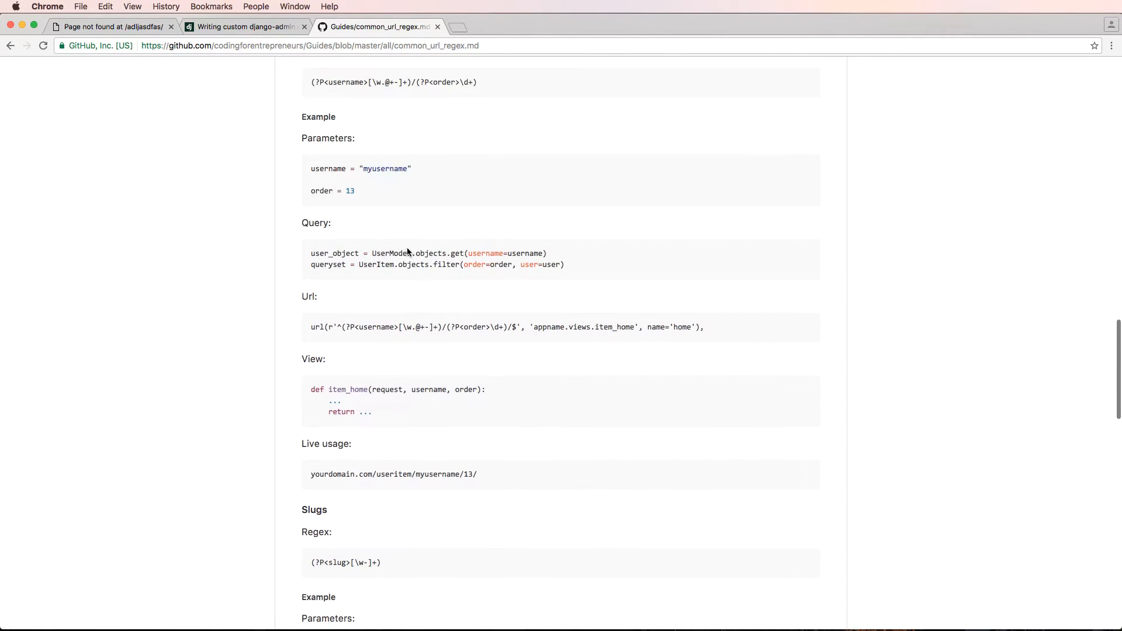
{"action": "scroll", "scroll_direction": "down", "scroll_amount": 3}
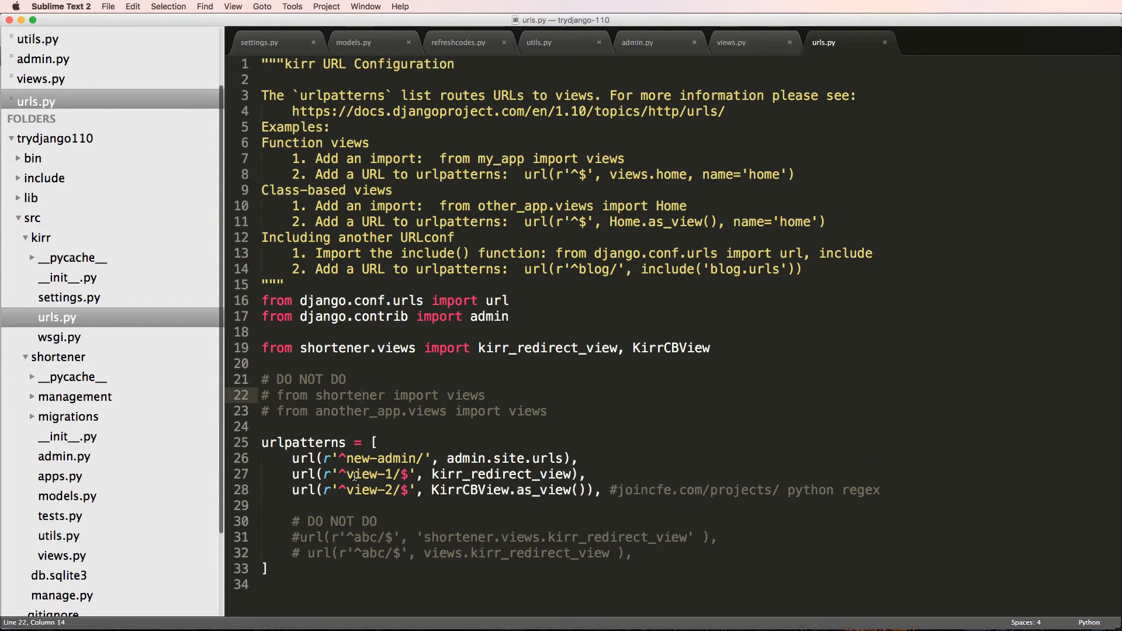
Replace the fixed paths with a (?P<slug>[\w-]+)/ capture in both url() patterns
{"action": "type", "text": "(?P<slug>[\\w-]+)"}
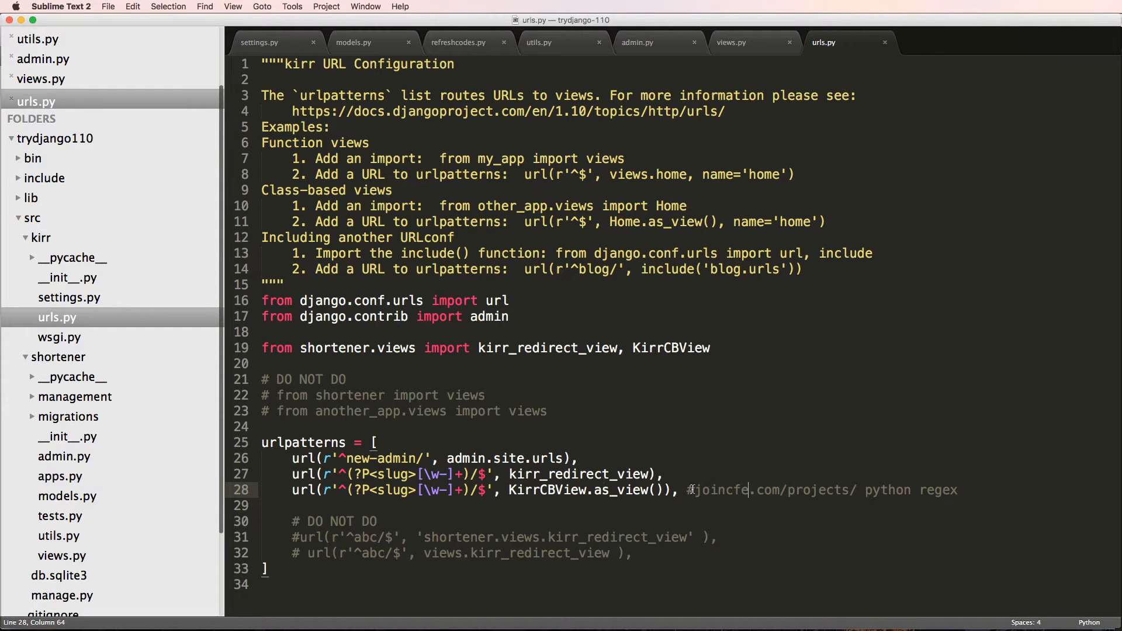
{"action": "left_click_drag", "start_coordinate": [690, 489], "coordinate": [857, 490]}
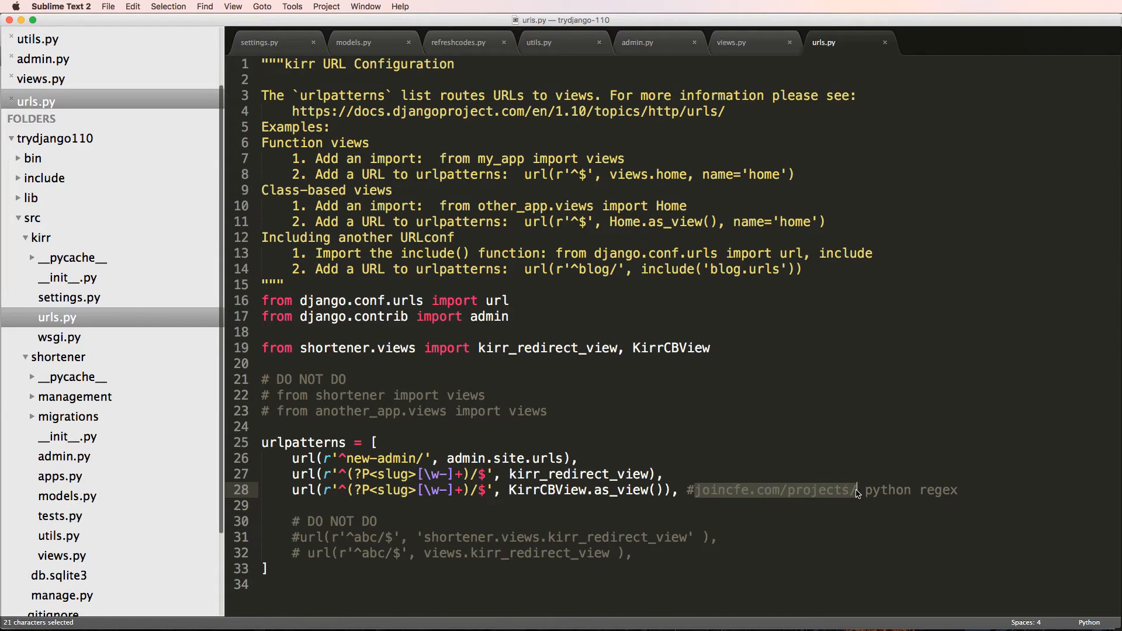
{"action": "left_click", "coordinate": [856, 490]}
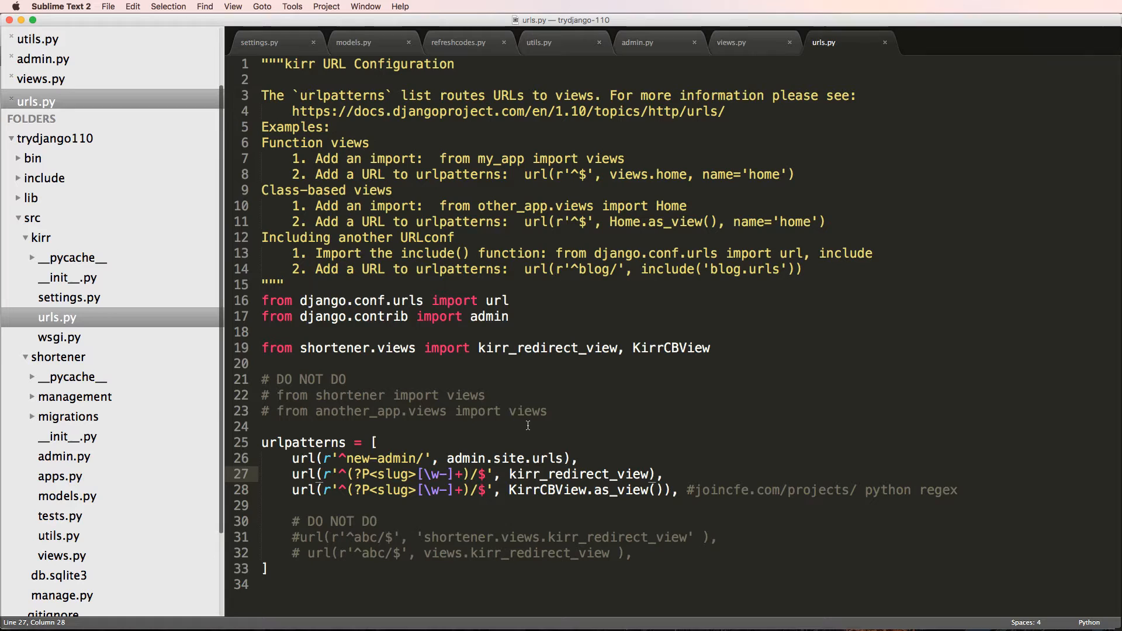
Add print(args) and print(kwargs) lines to the views in views.py
{"action": "left_click", "coordinate": [731, 42]}
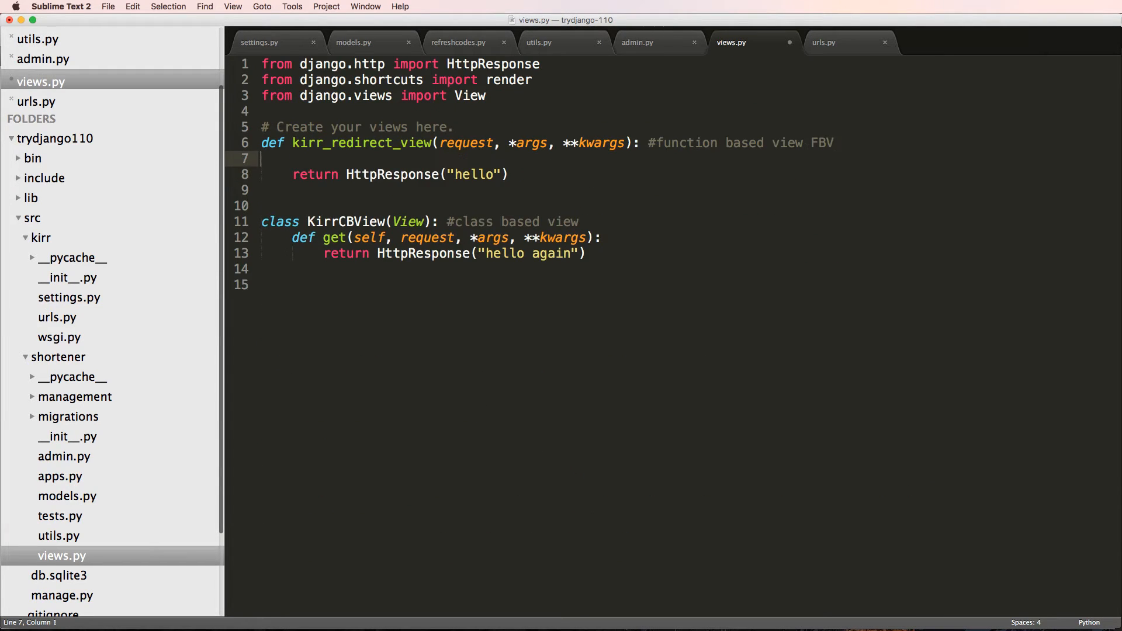
{"action": "type", "text": "print(args"}
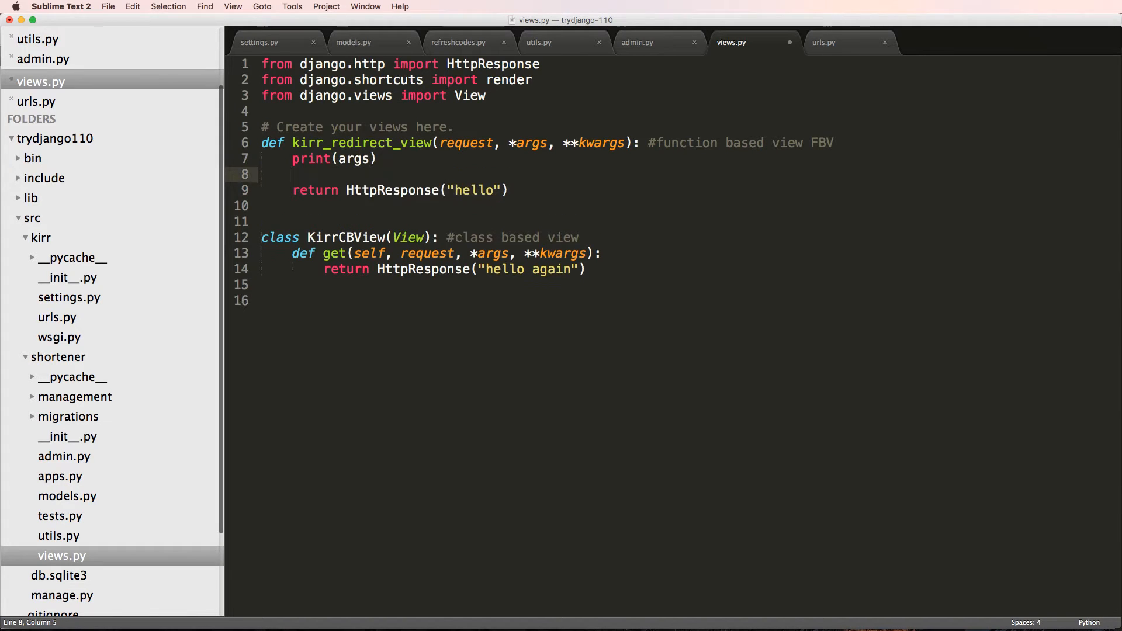
{"action": "type", "text": "print(kwargs)"}
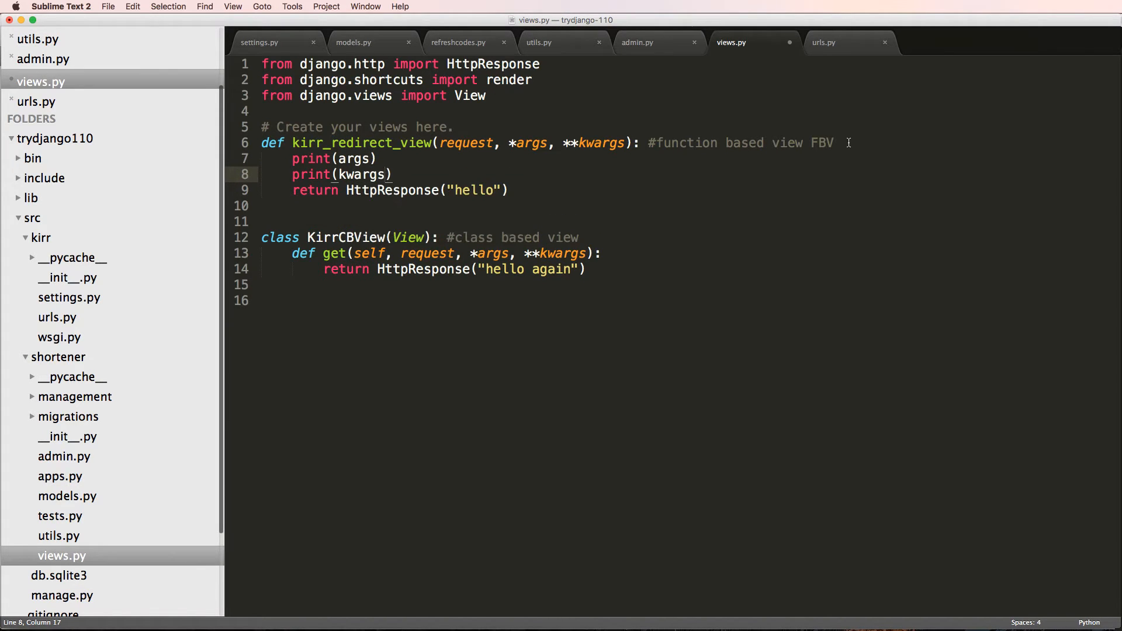
{"action": "type", "text": "r"}
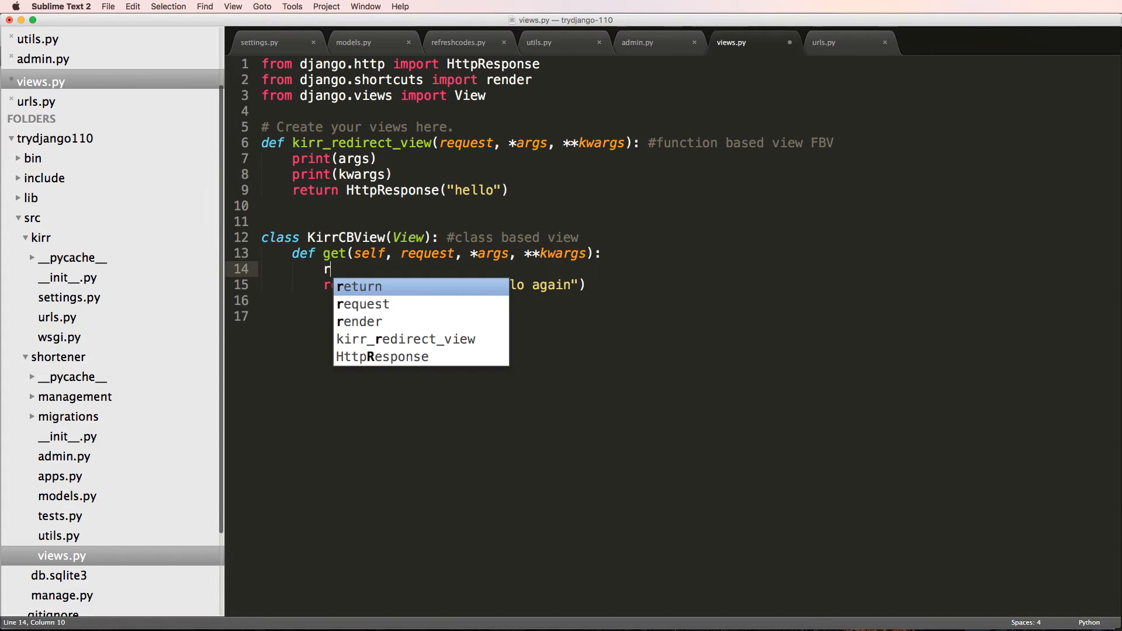
{"action": "type", "text": "print(args)"}
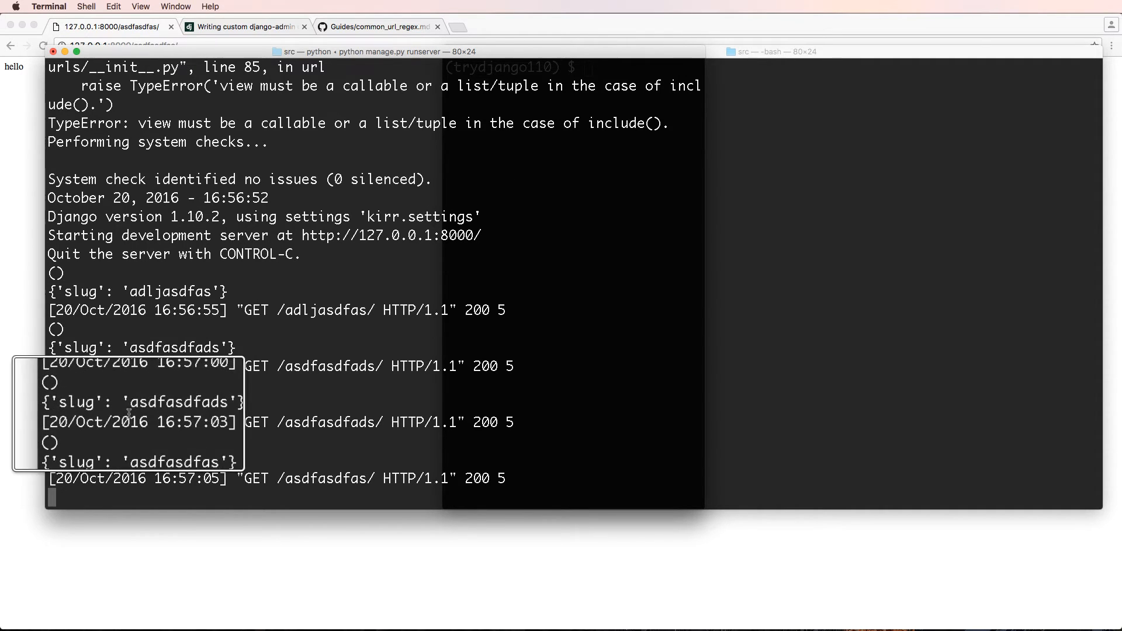
After checking the runserver log, switch back to the code editor
{"action": "key", "text": "cmd+tab"}
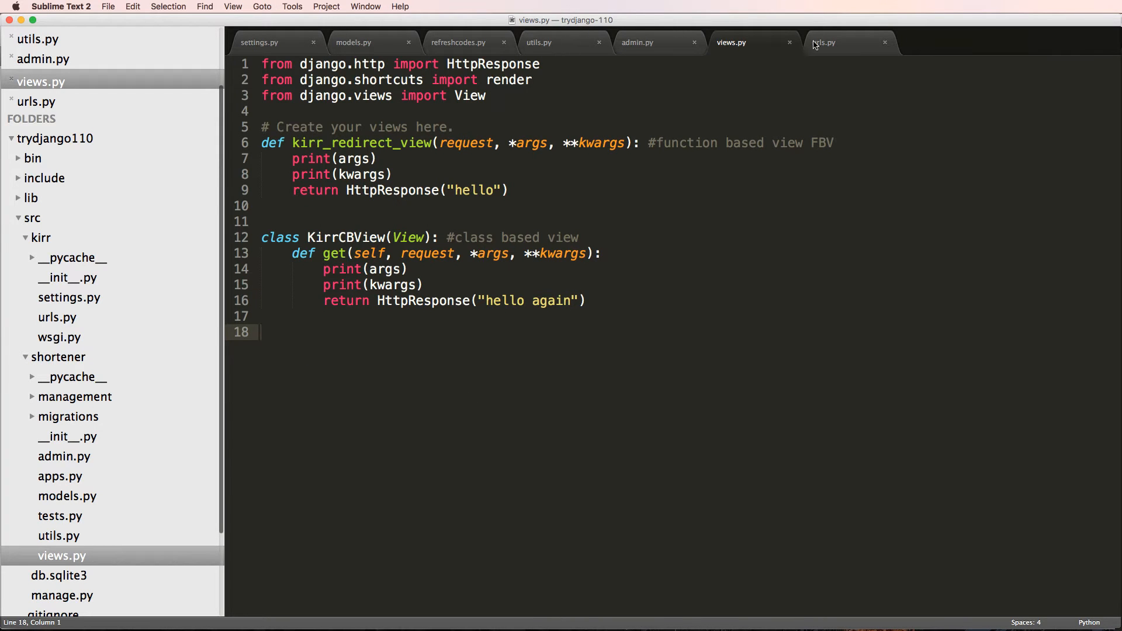
Insert a/ and b/ prefixes into the two slug url() patterns in urls.py
{"action": "left_click", "coordinate": [830, 42]}
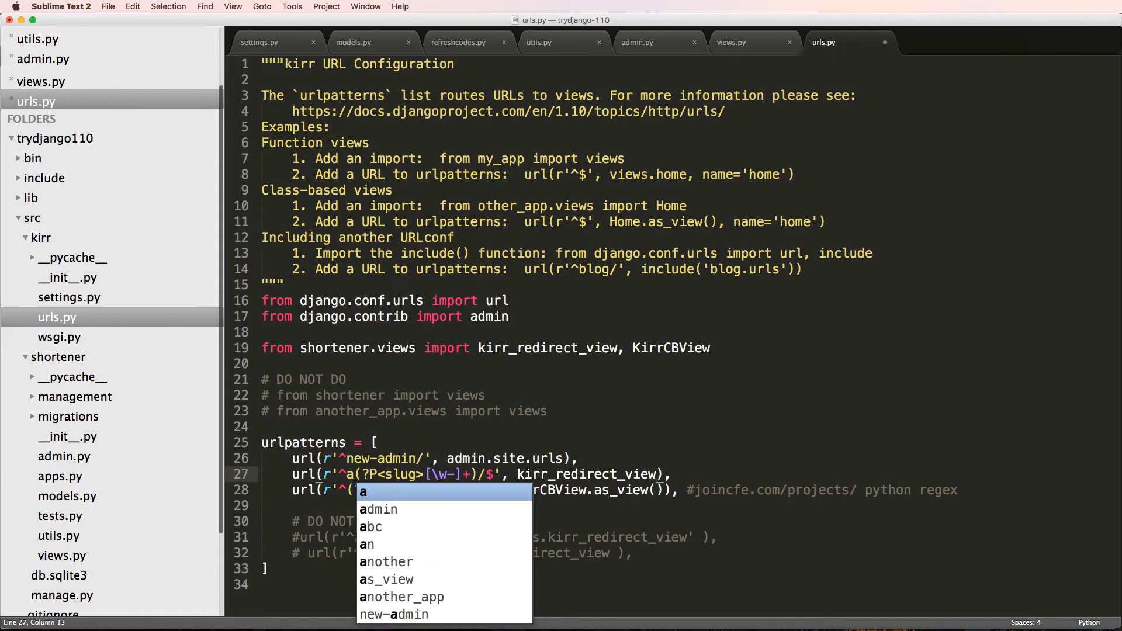
{"action": "type", "text": "/b/asdfasdfas/"}
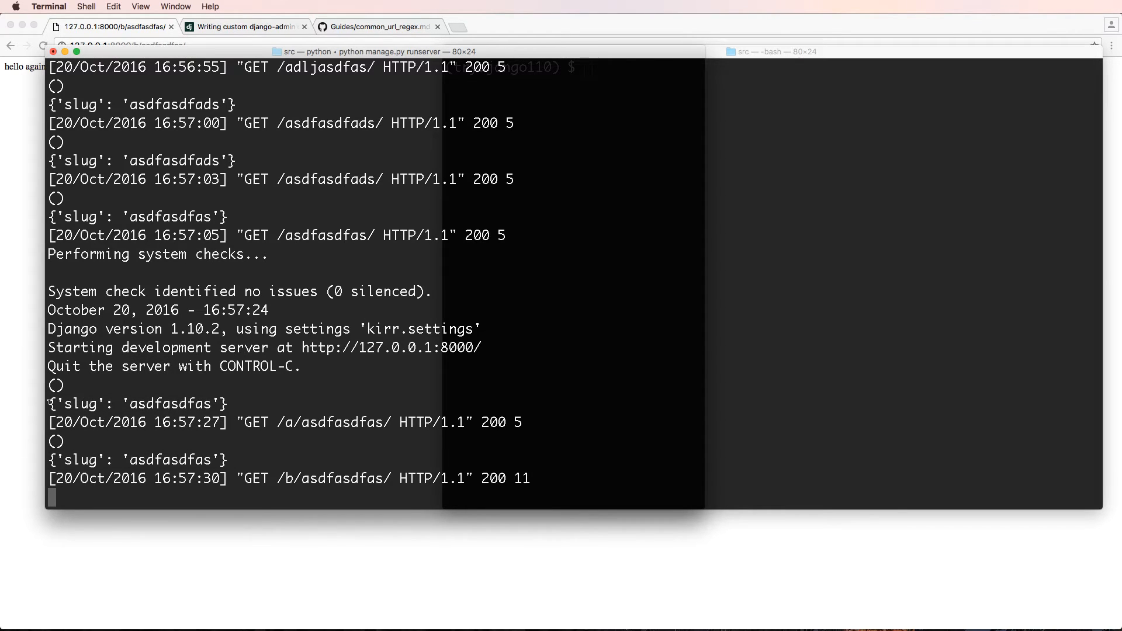
Back in urls.py, select the slug keyword name for renaming
{"action": "double_click", "coordinate": [176, 403]}
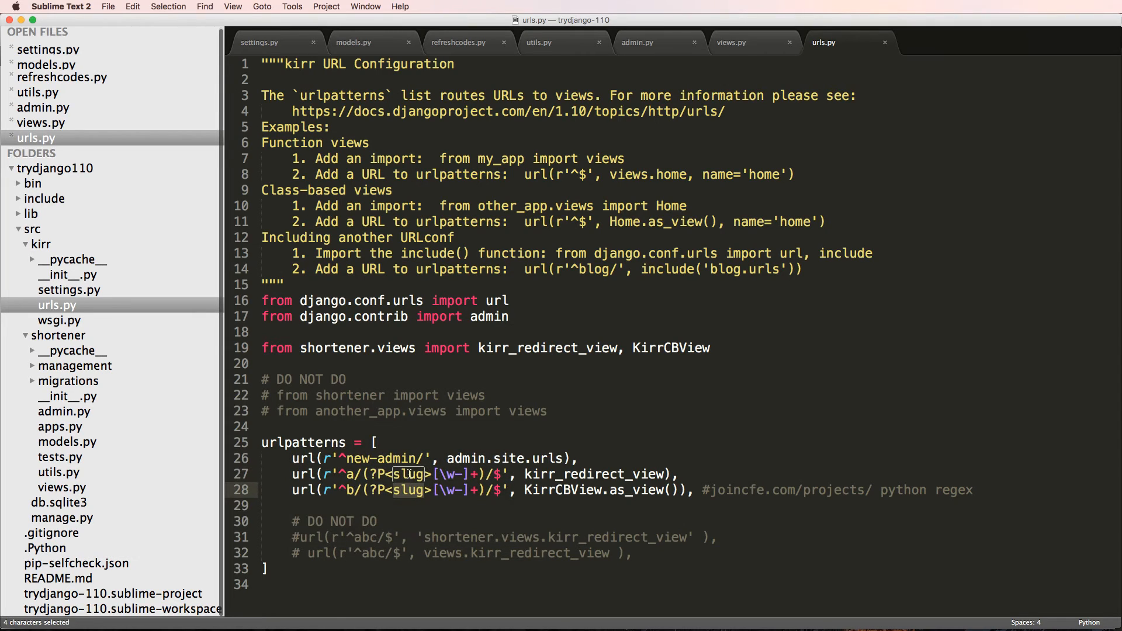
Rename the captured group to shortcode in both routes, then return to views.py
{"action": "type", "text": "shortc"}
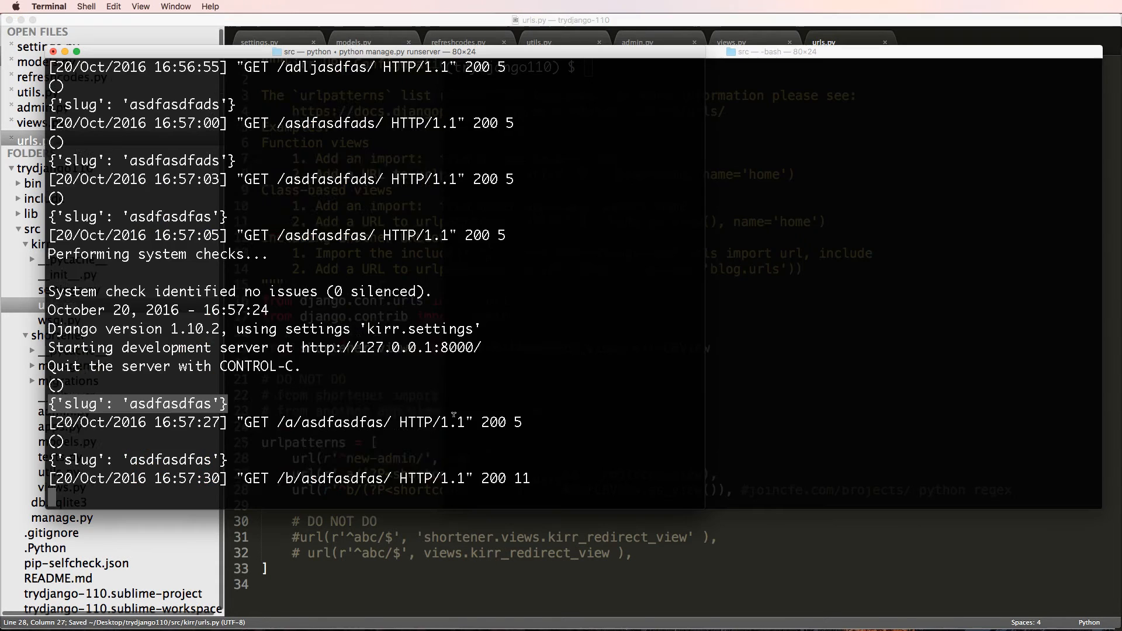
{"action": "left_click", "coordinate": [591, 420]}
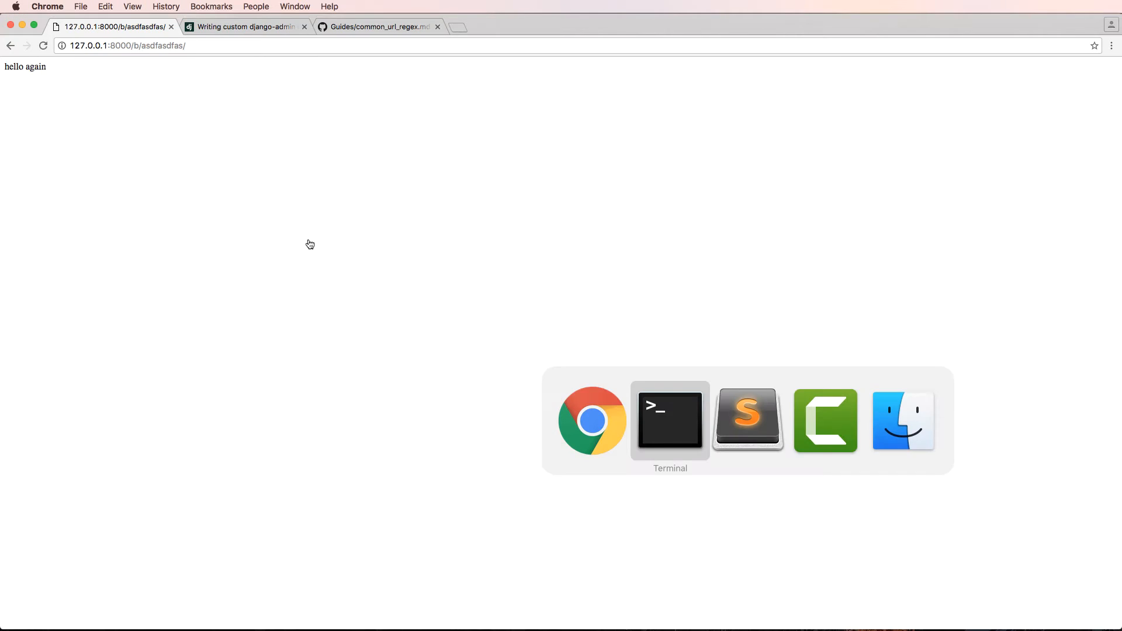
{"action": "left_click", "coordinate": [669, 419]}
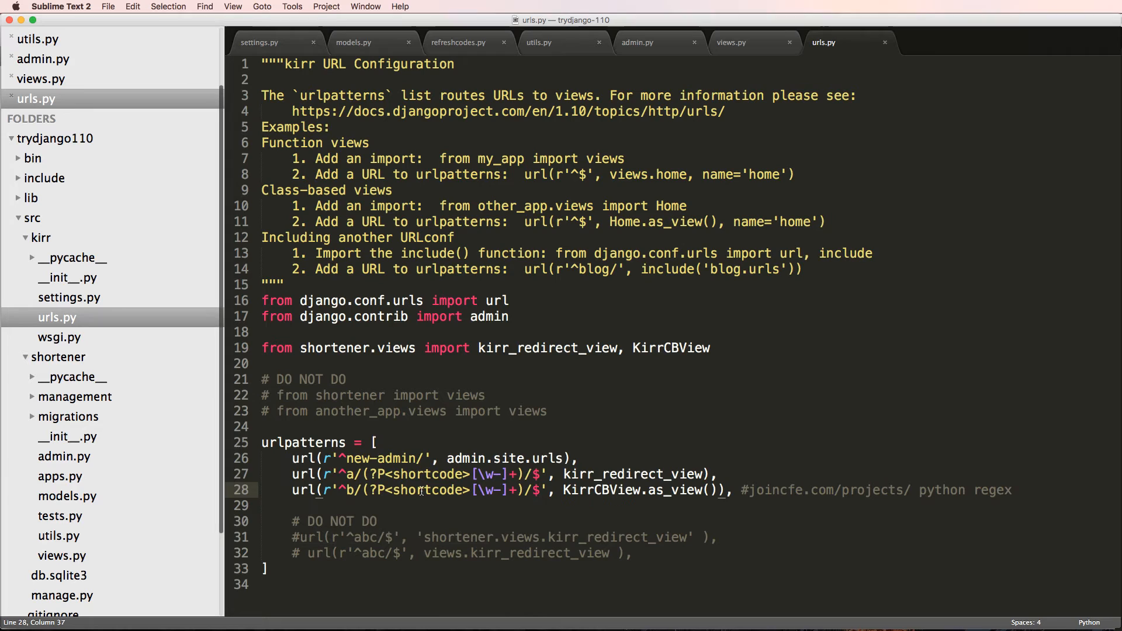
{"action": "left_click", "coordinate": [608, 489]}
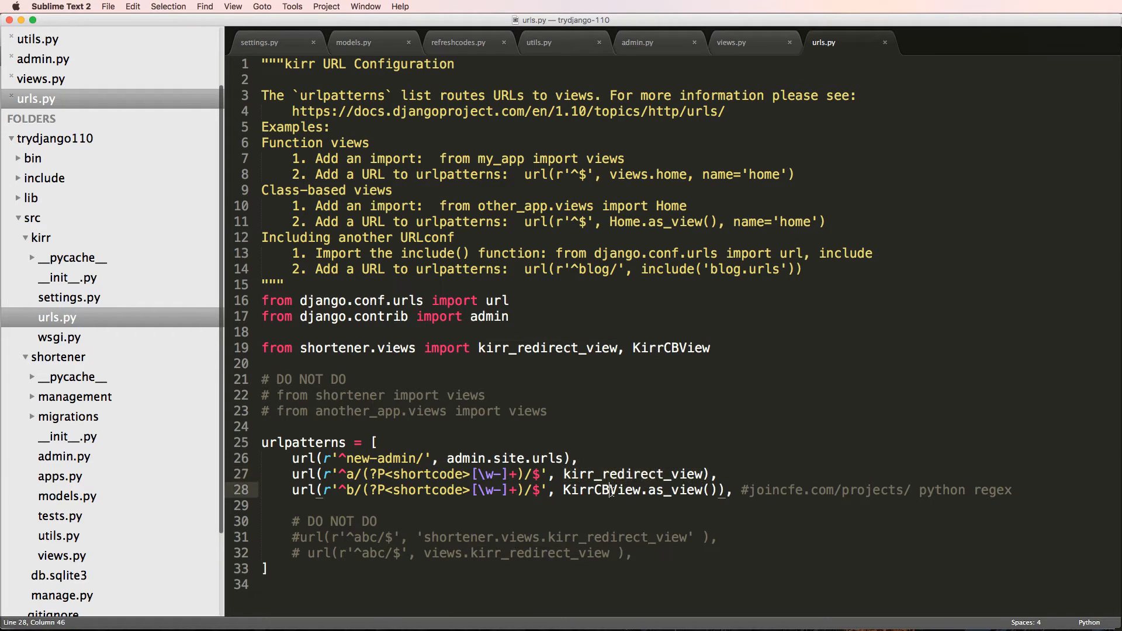
{"action": "left_click", "coordinate": [730, 42]}
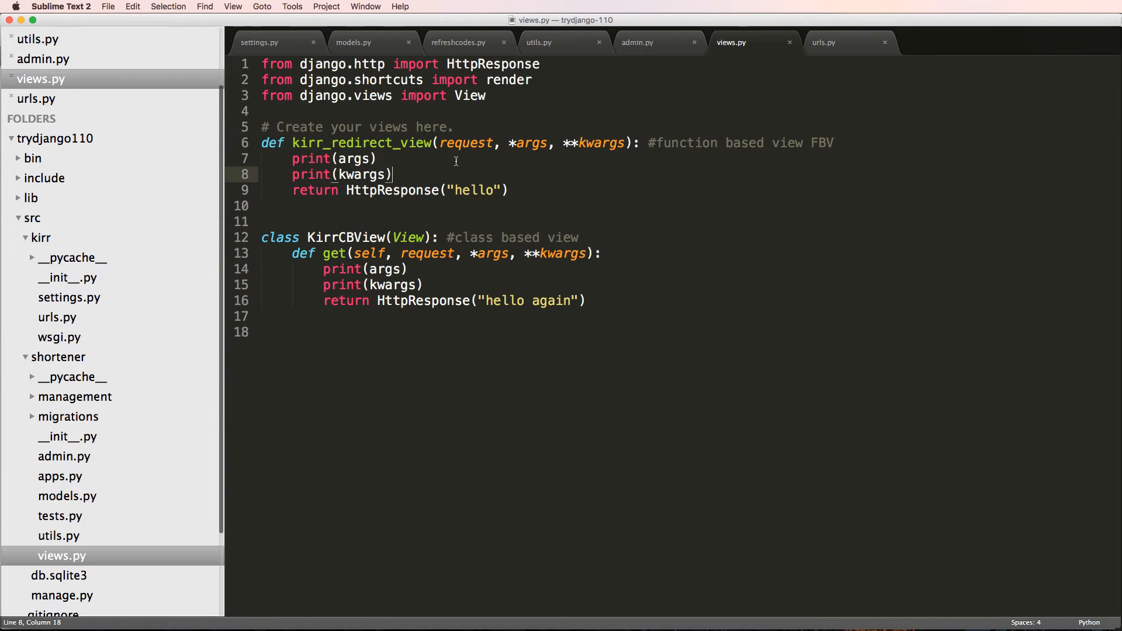
Add print(request.user) and print(request.user.is_authenticated()) lines above the kwargs print in the function view
{"action": "double_click", "coordinate": [309, 174]}
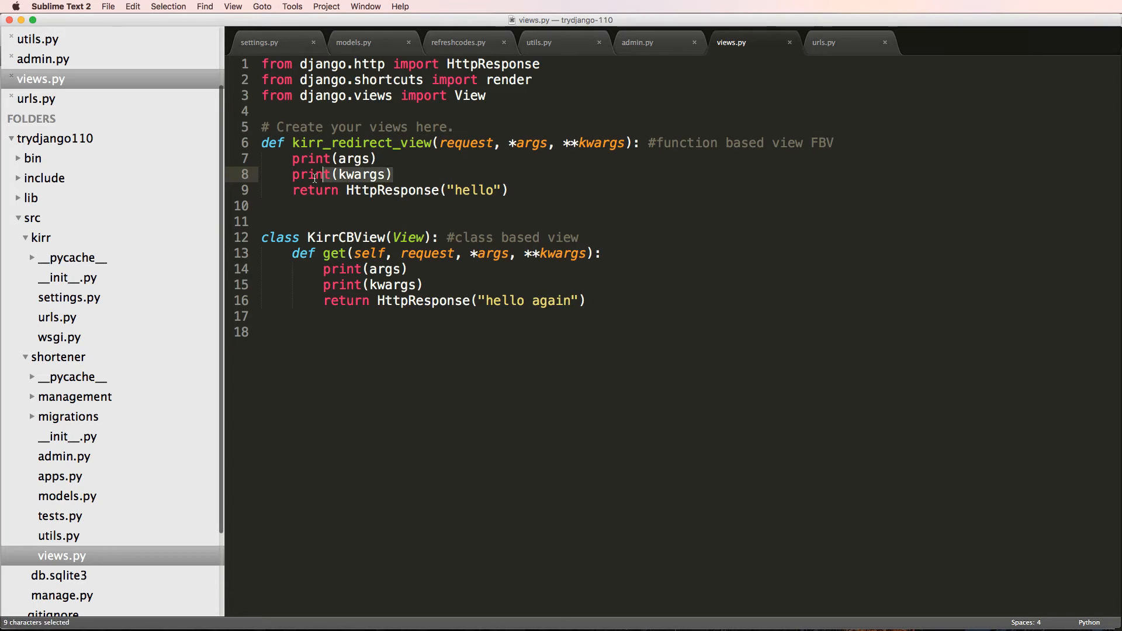
{"action": "left_click", "coordinate": [293, 174]}
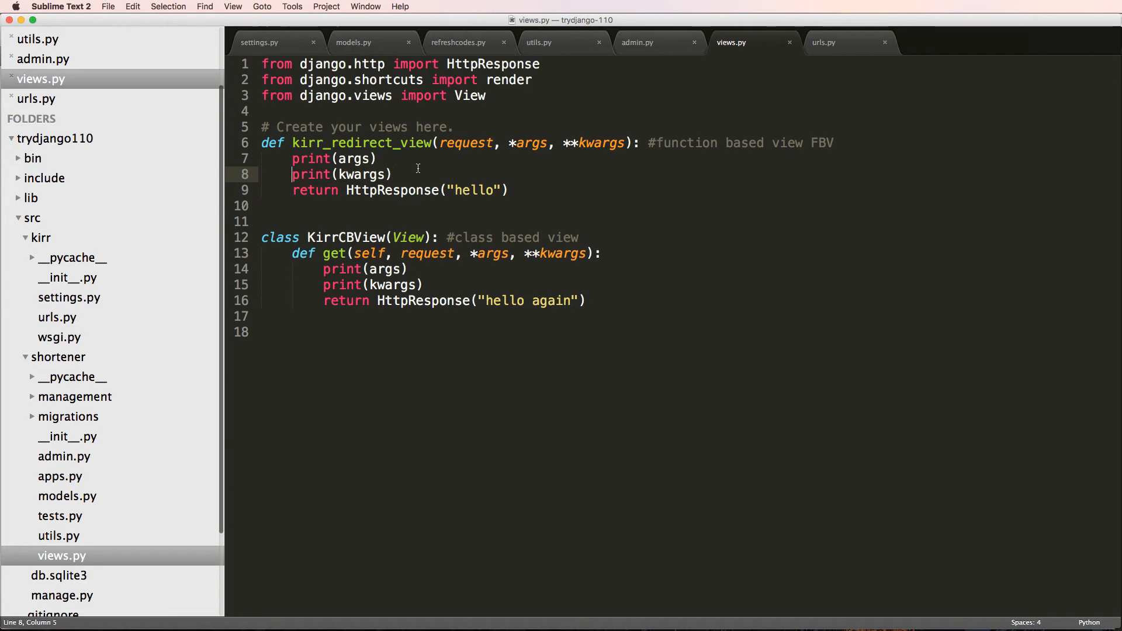
{"action": "key", "text": "enter"}
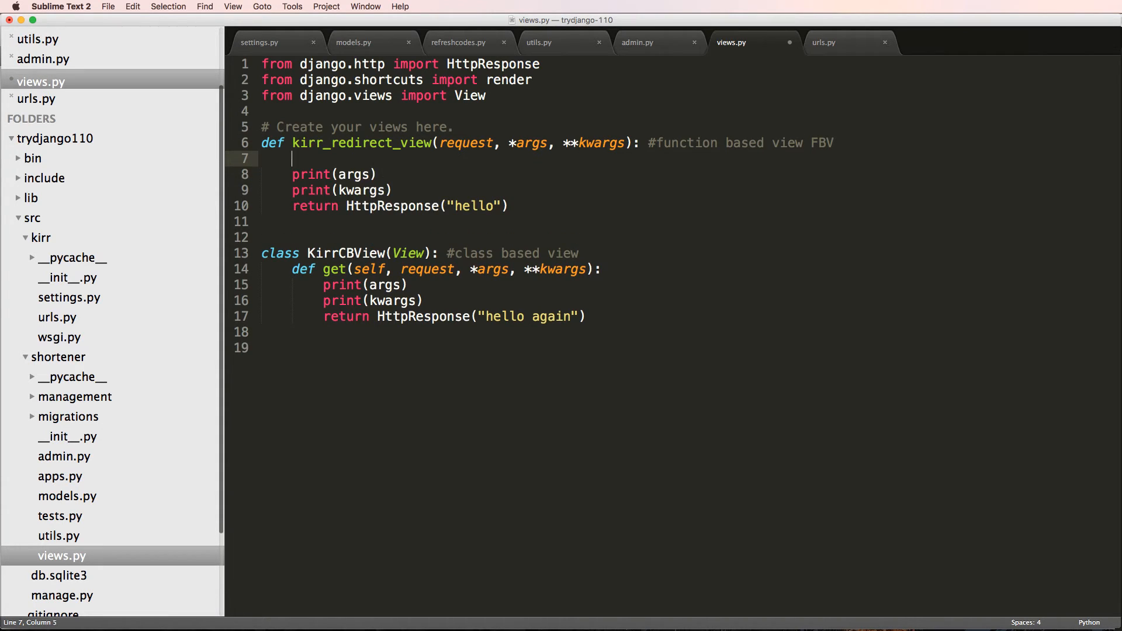
{"action": "type", "text": "print()"}
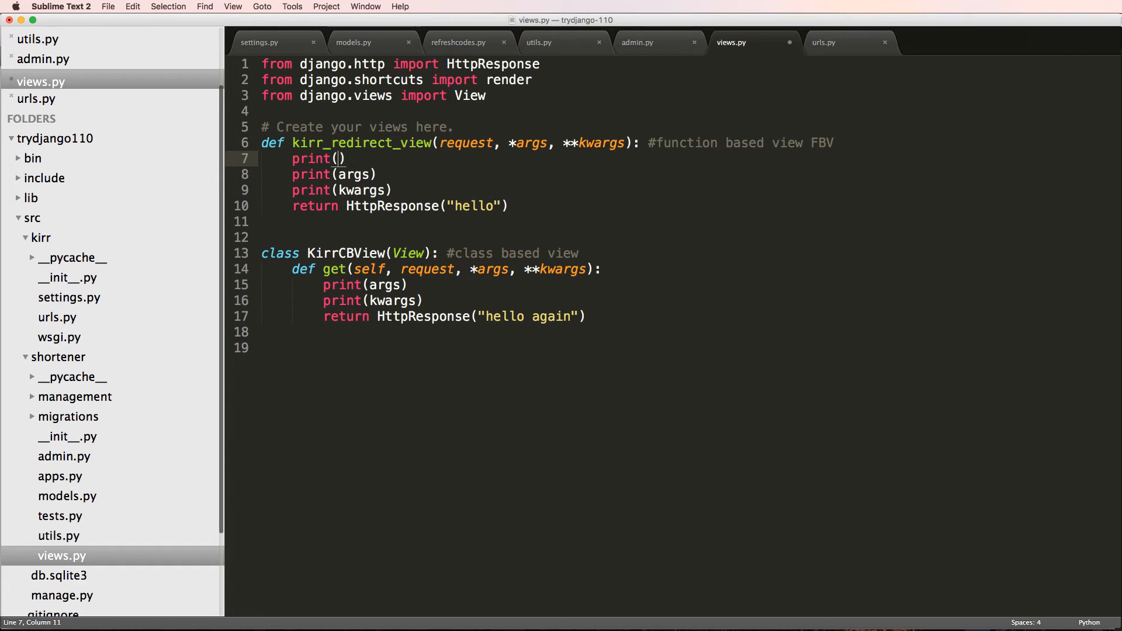
{"action": "type", "text": "request.user"}
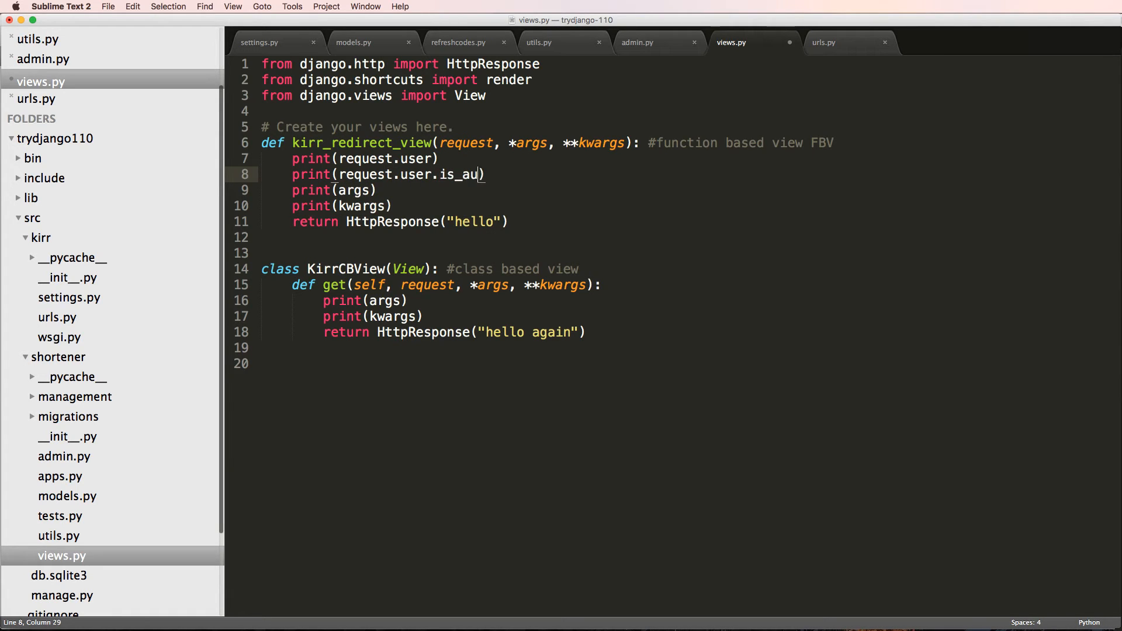
{"action": "type", "text": "thenit"}
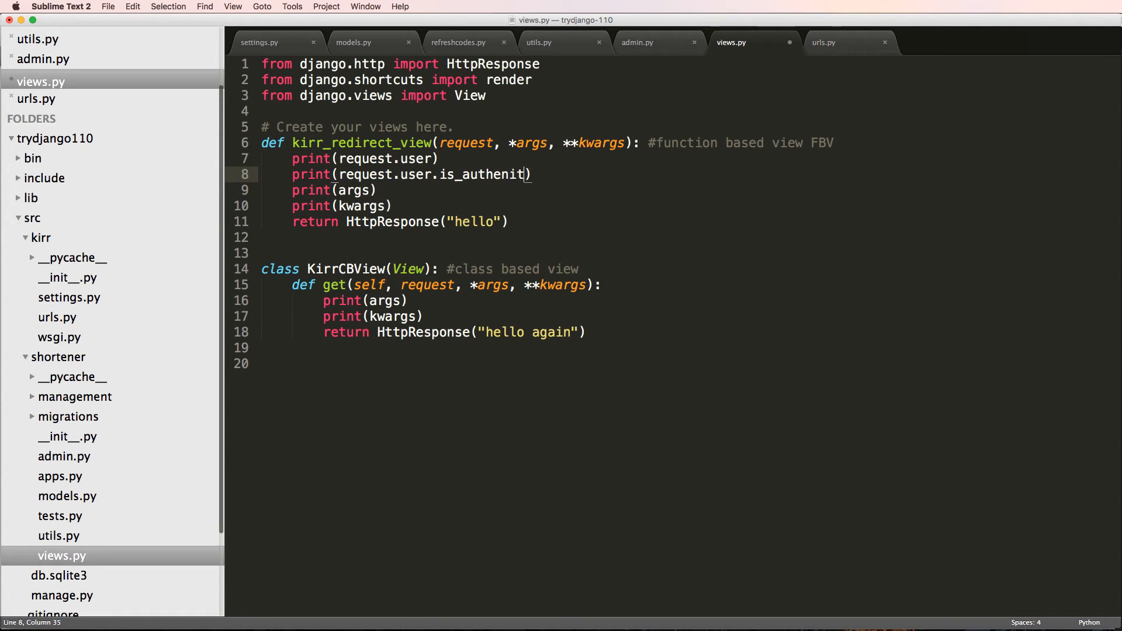
{"action": "type", "text": "icated()"}
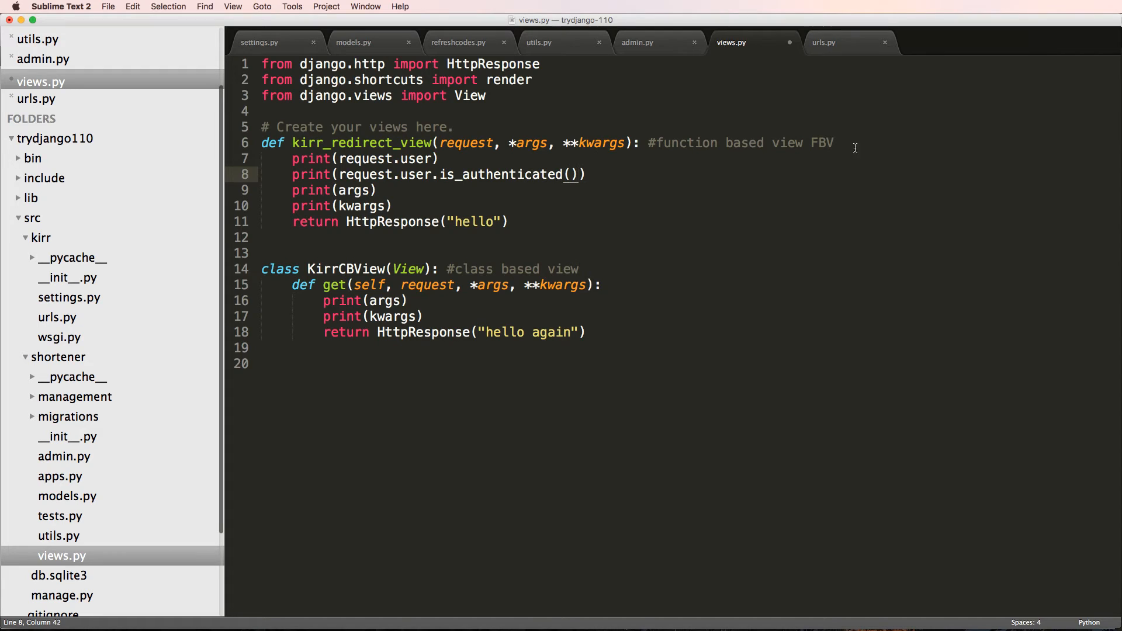
Save, then comment out the two request.user print lines with Cmd+/
{"action": "left_click_drag", "start_coordinate": [293, 158], "coordinate": [586, 175]}
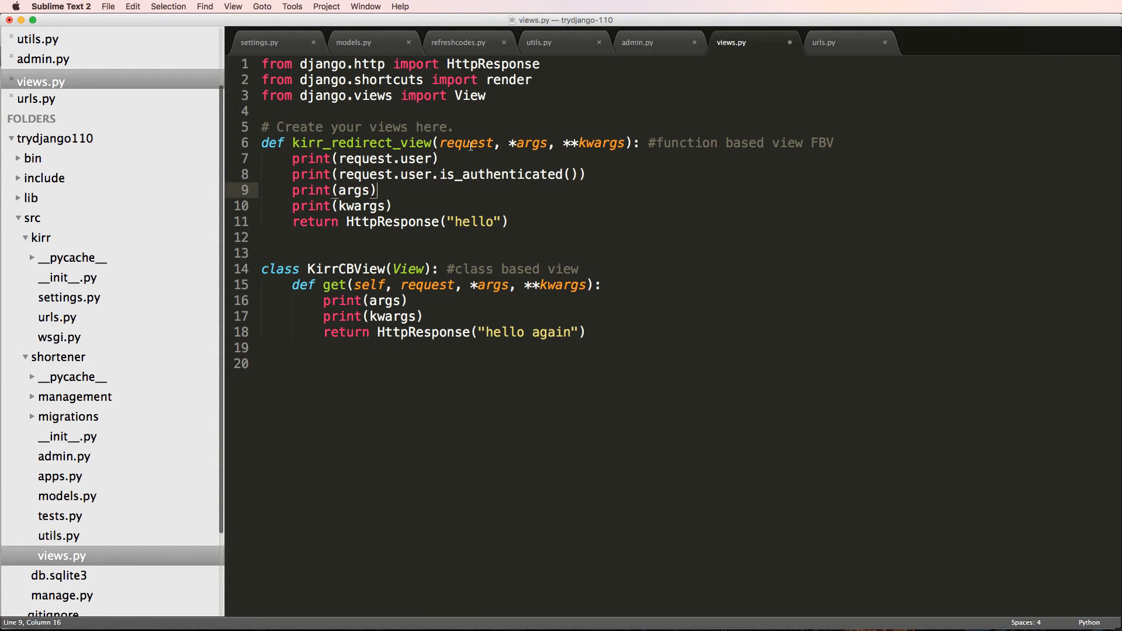
{"action": "key", "text": "cmd+s"}
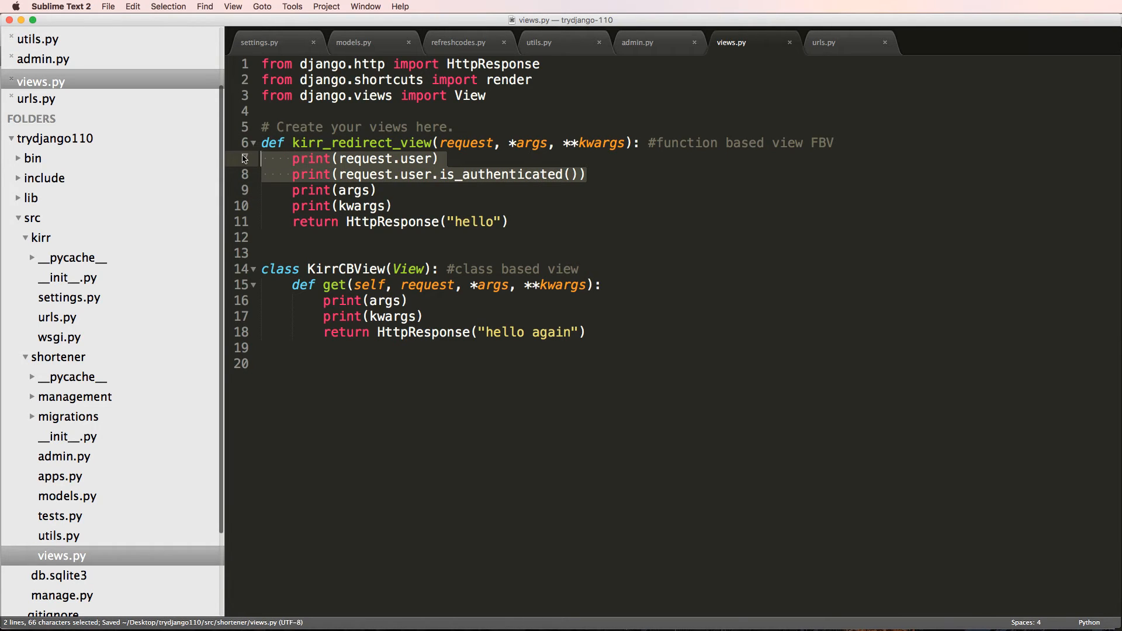
{"action": "left_click", "coordinate": [413, 175]}
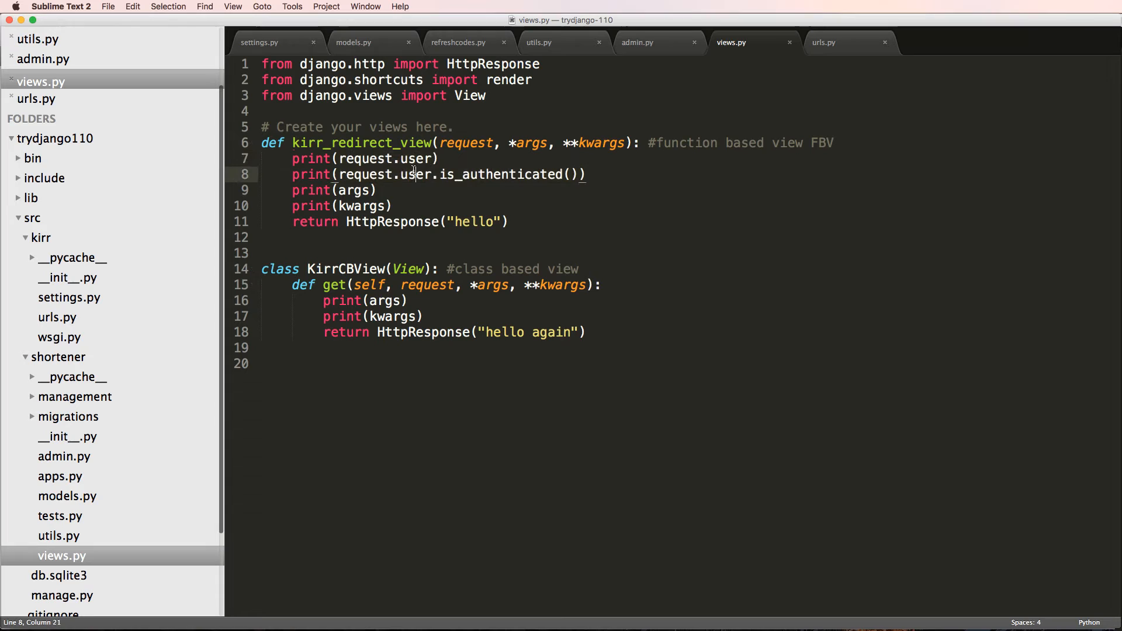
{"action": "key", "text": "cmd+/"}
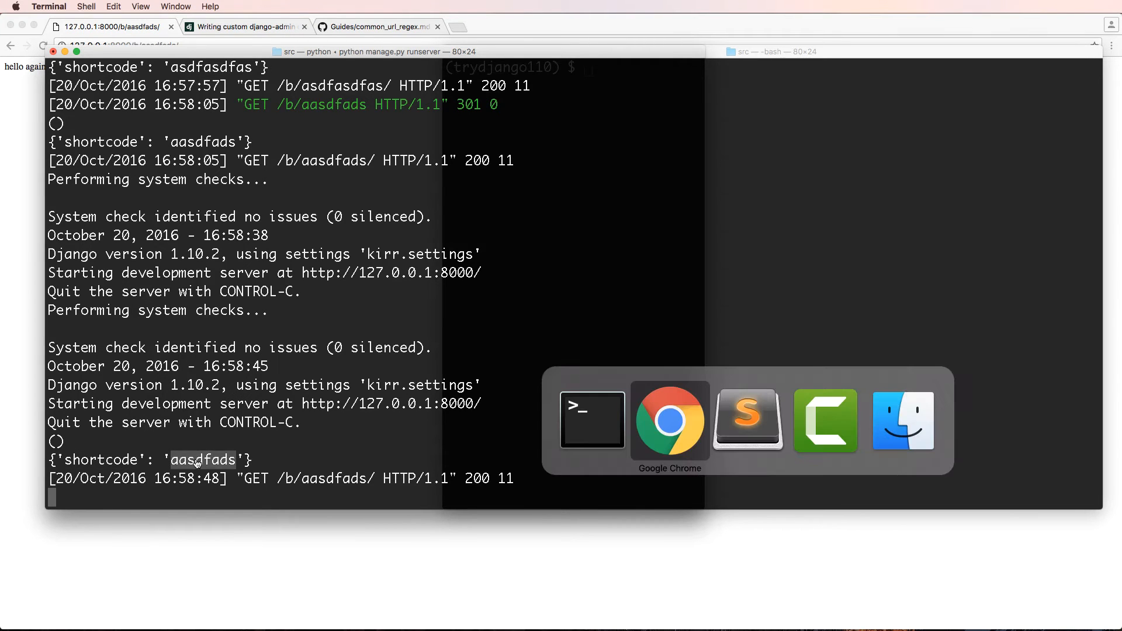
Add a shortcode=None parameter to the function view's signature
{"action": "left_click", "coordinate": [747, 420]}
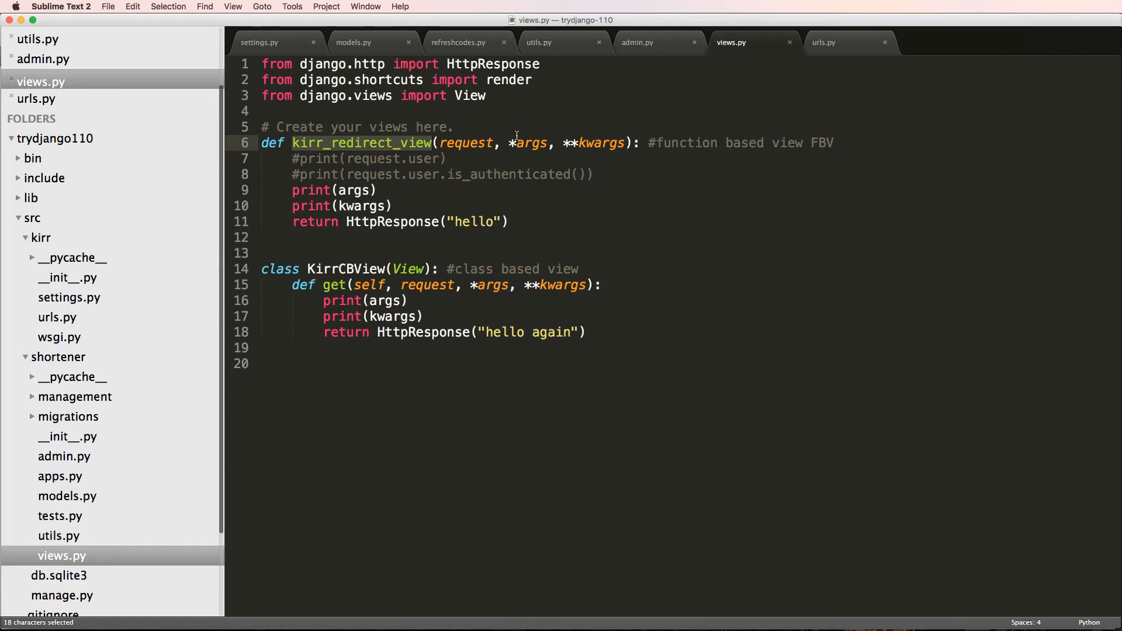
{"action": "type", "text": "short"}
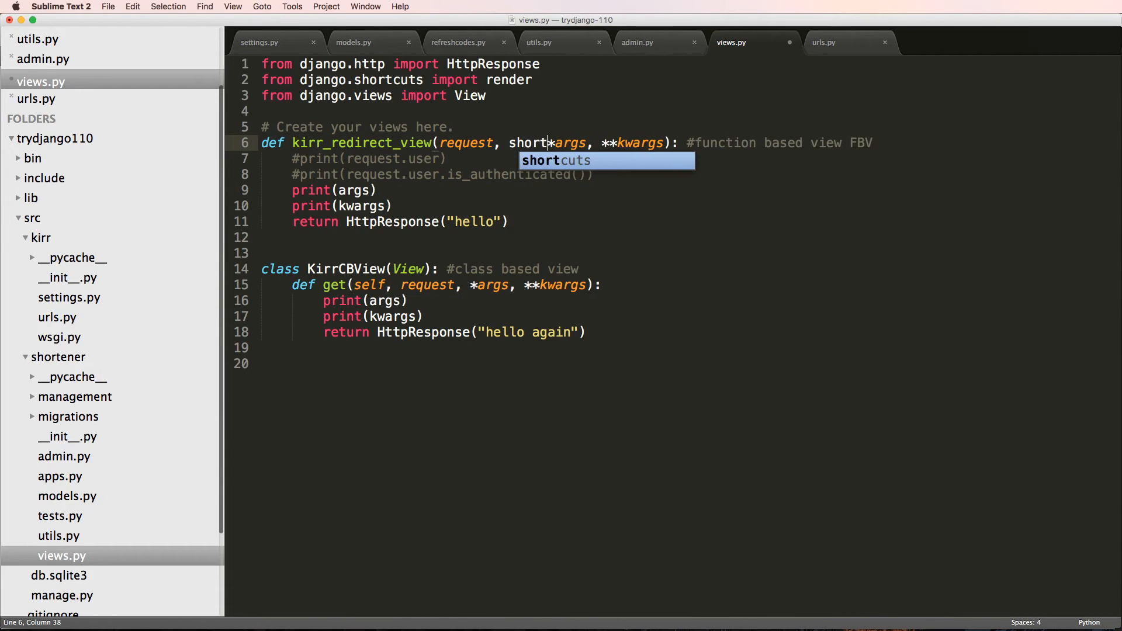
{"action": "type", "text": "code=None,"}
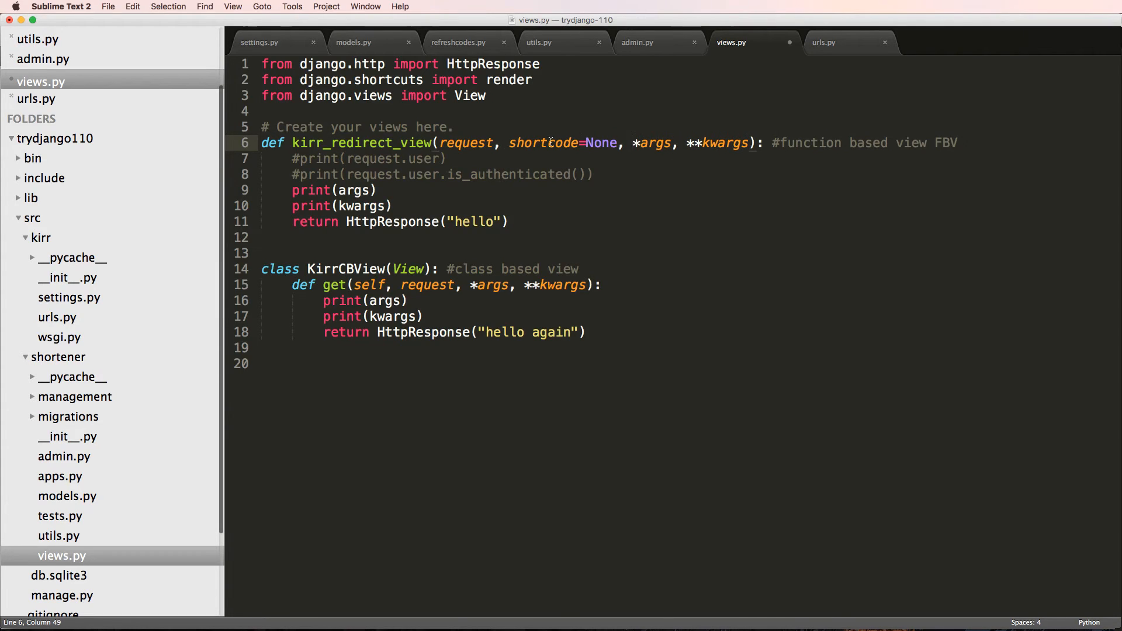
{"action": "left_click_drag", "start_coordinate": [510, 142], "coordinate": [620, 143]}
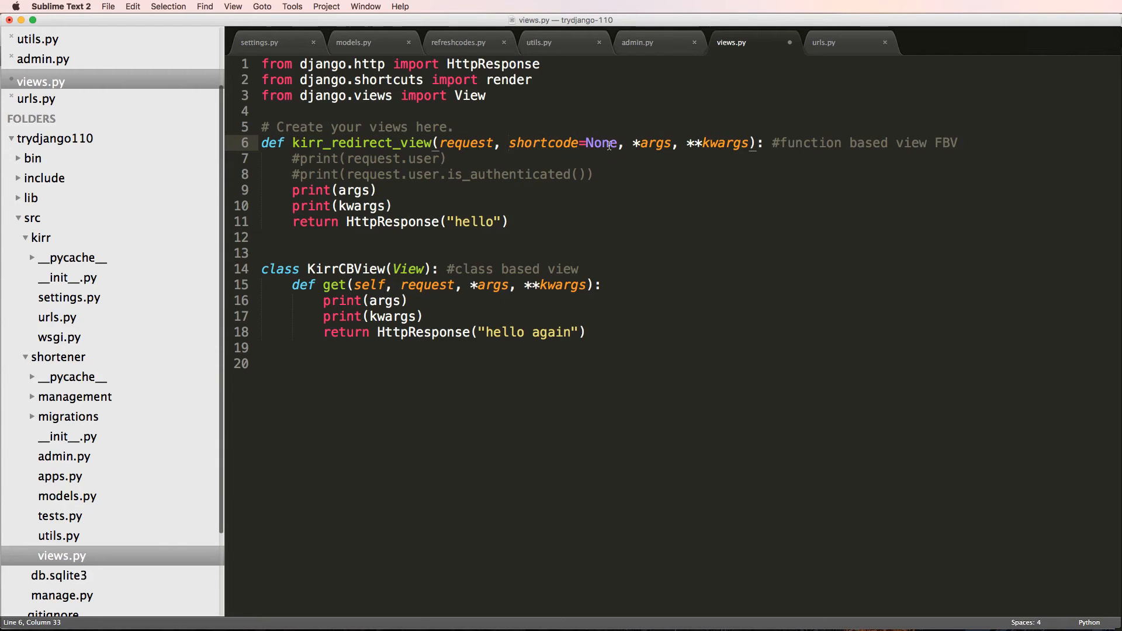
{"action": "double_click", "coordinate": [545, 143]}
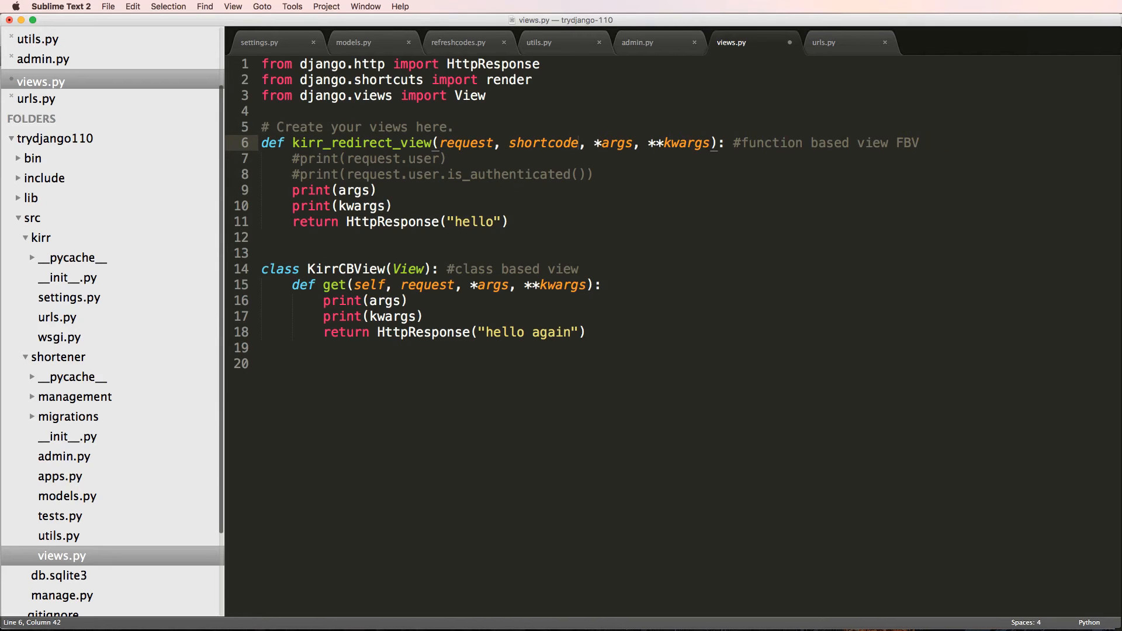
{"action": "type", "text": "=None"}
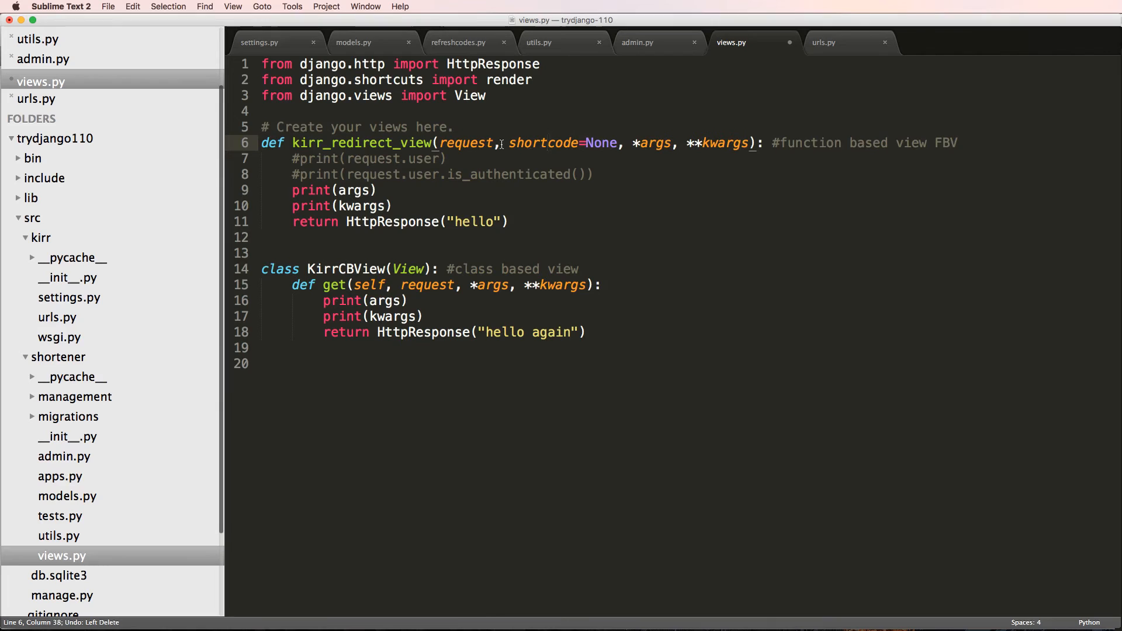
Copy shortcode=None into the class view's get signature and print the shortcode in the function view
{"action": "left_click_drag", "start_coordinate": [508, 142], "coordinate": [622, 142]}
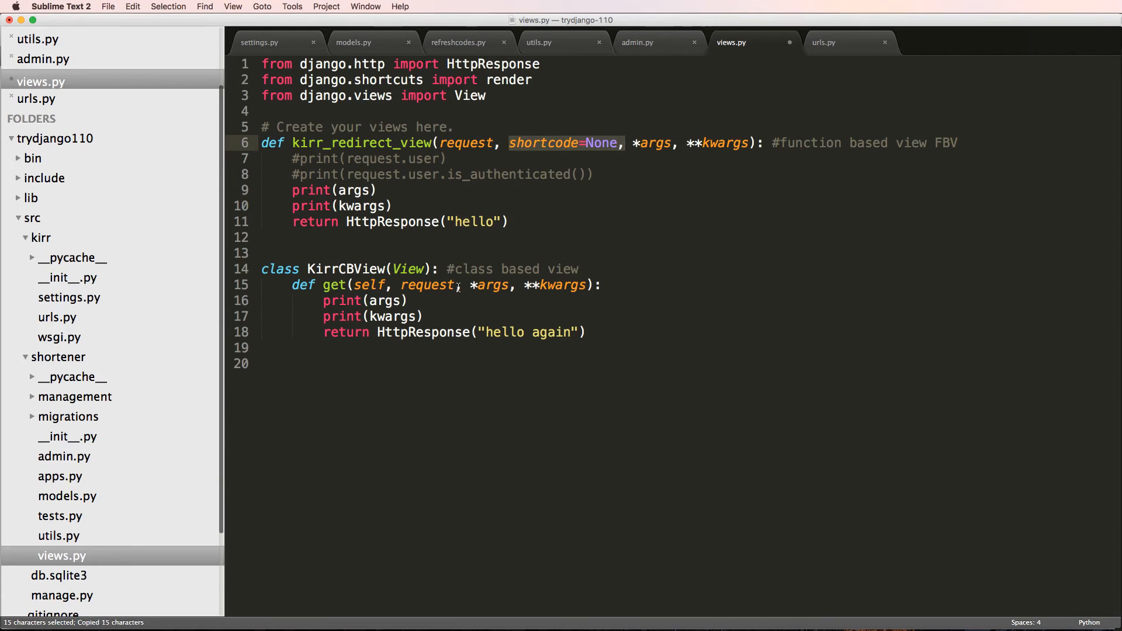
{"action": "type", "text": "shortcode=None,"}
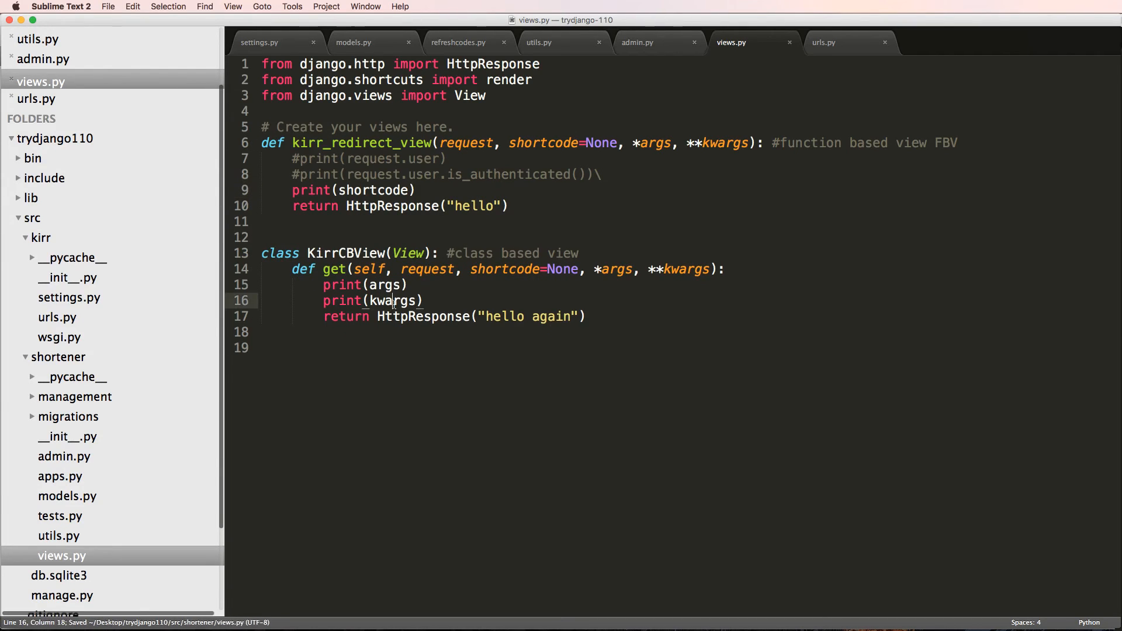
{"action": "type", "text": "shortcode"}
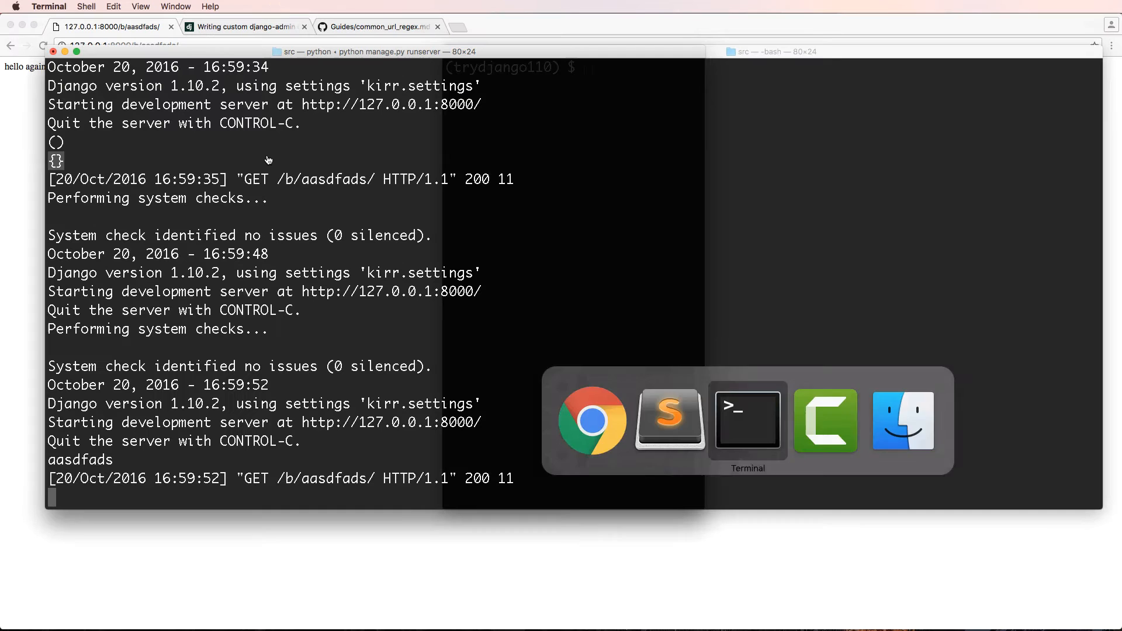
Return HttpResponse("hello {sc}".format(sc=shortcode)) so the page greets with the captured shortcode
{"action": "left_click", "coordinate": [669, 420]}
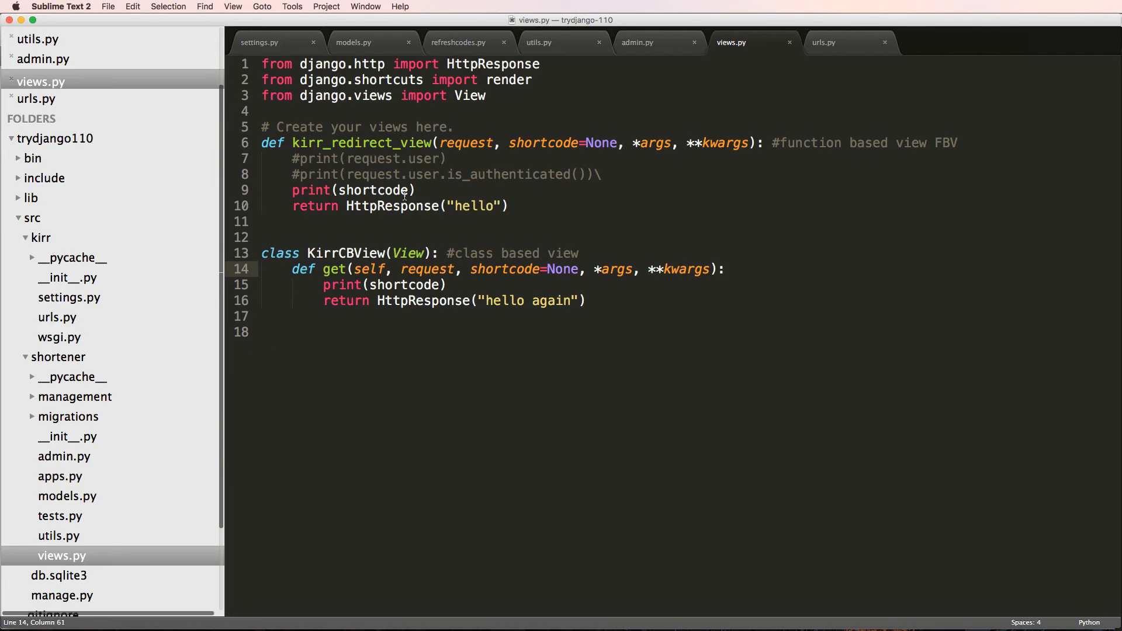
{"action": "type", "text": "\" \""}
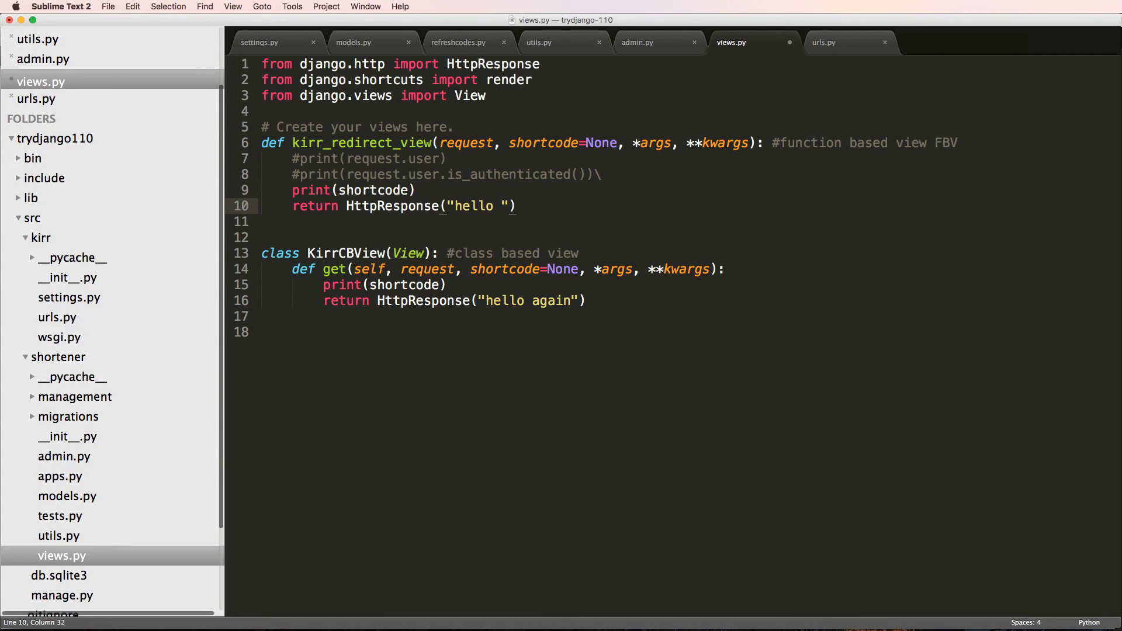
{"action": "type", "text": "{"}
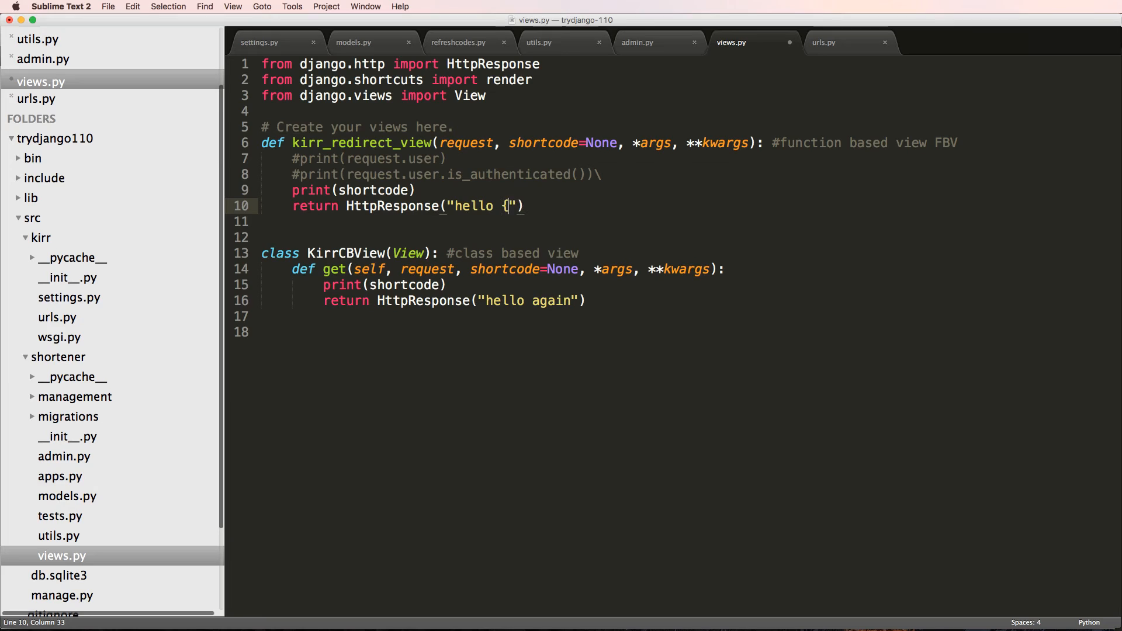
{"action": "type", "text": "shortcode"}
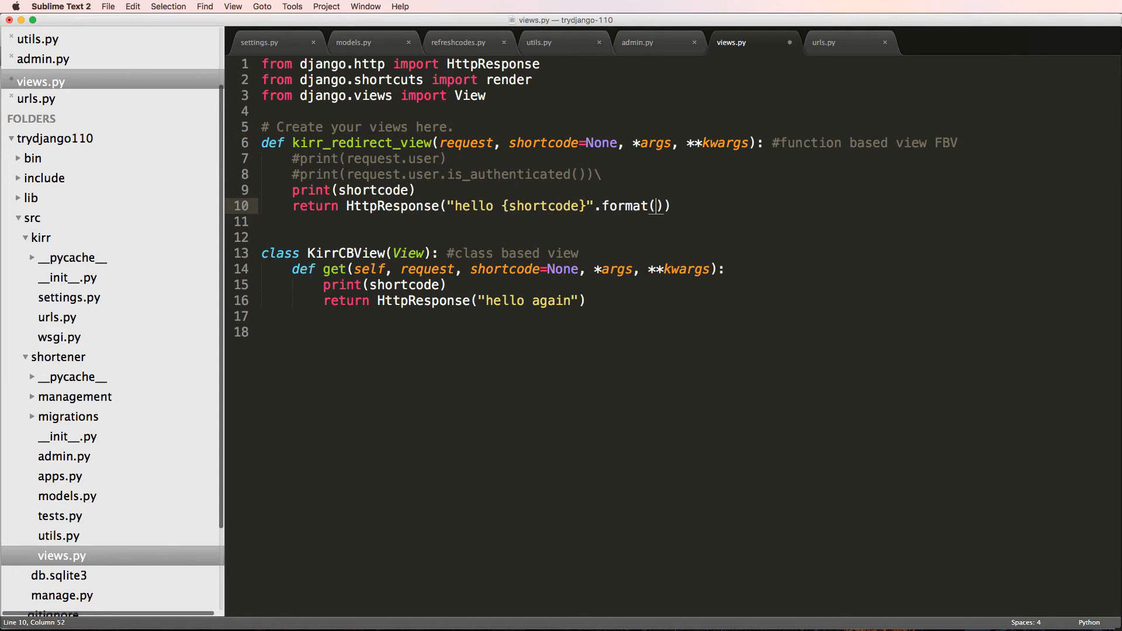
{"action": "type", "text": "shortcode=s"}
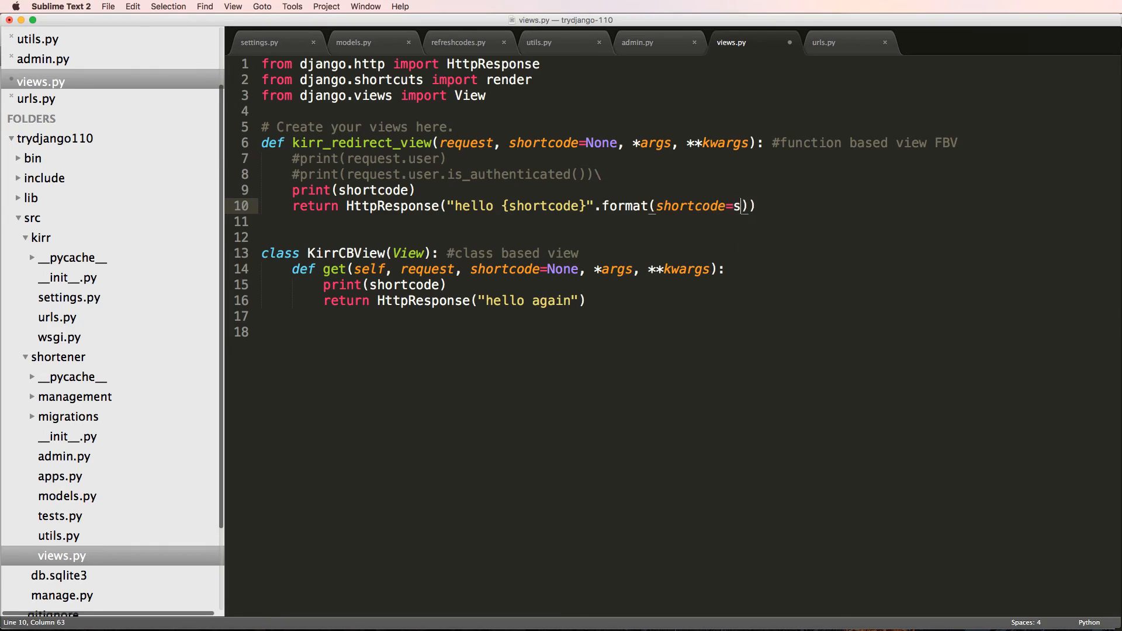
{"action": "type", "text": "hortcode"}
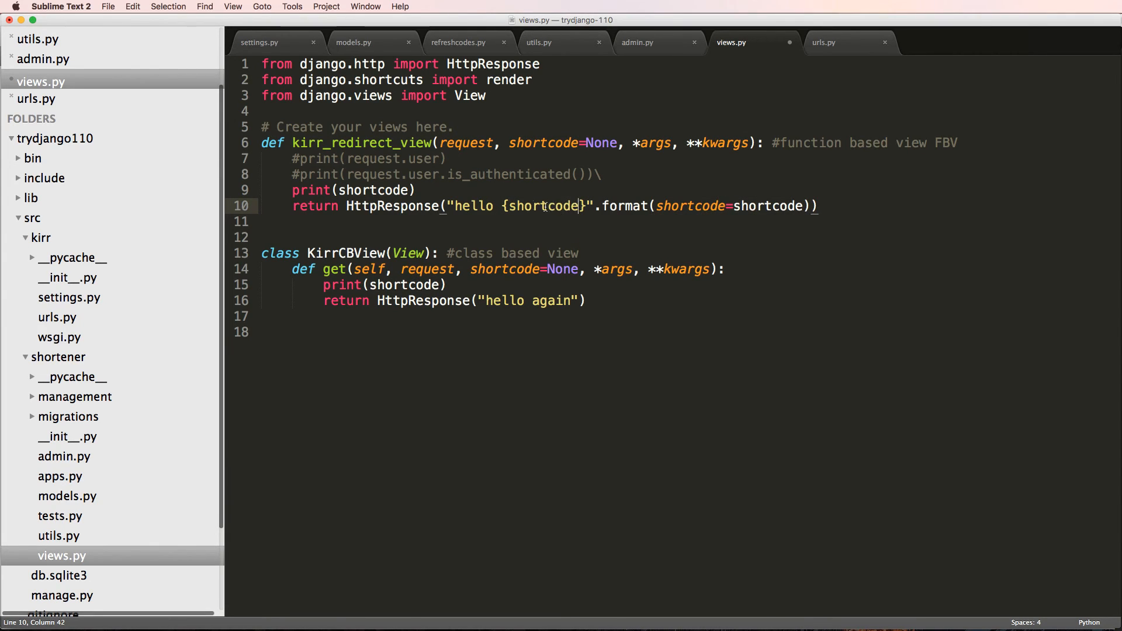
{"action": "type", "text": "sc"}
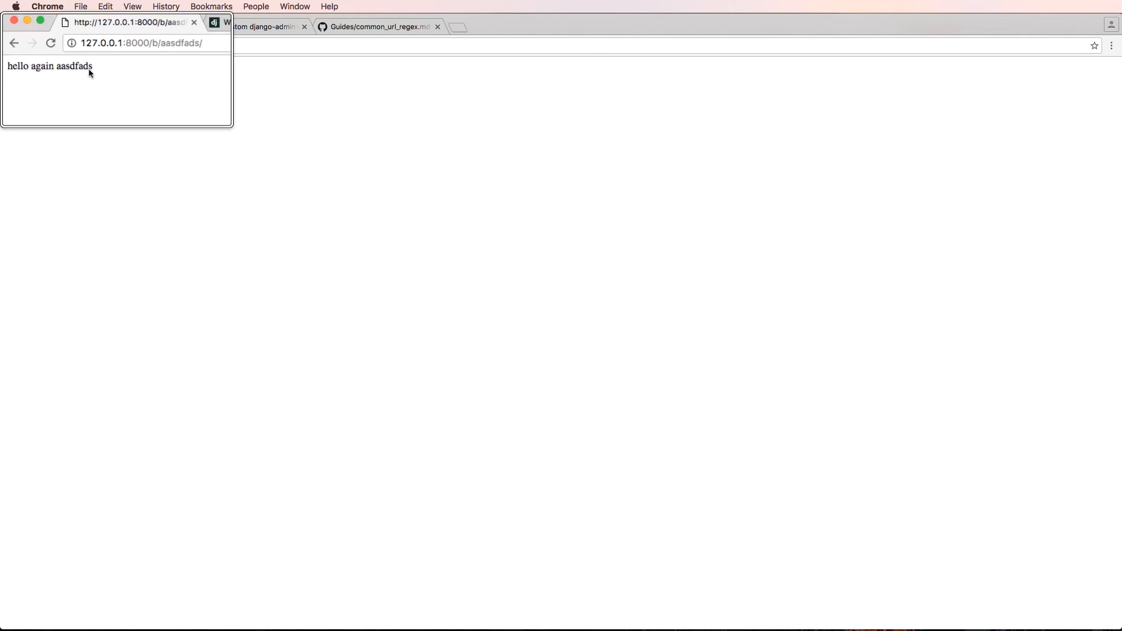
Load the b/hi-my-name-is-justin/ page in Chrome, then return to Sublime and bring up urls.py
{"action": "type", "text": "angularjs.org"}
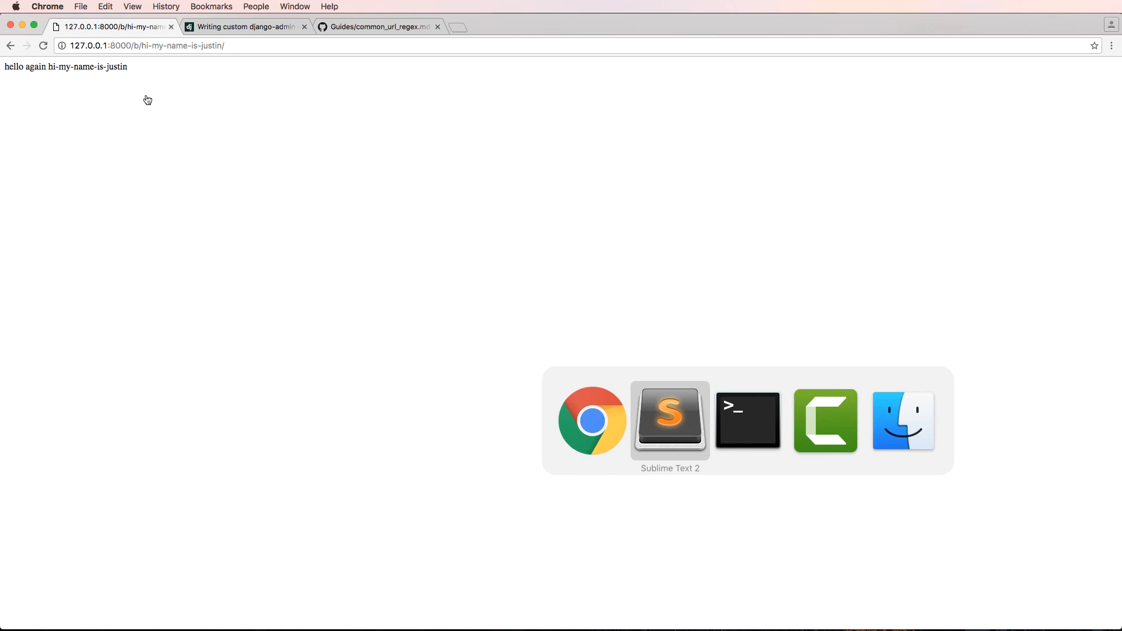
{"action": "left_click", "coordinate": [670, 419]}
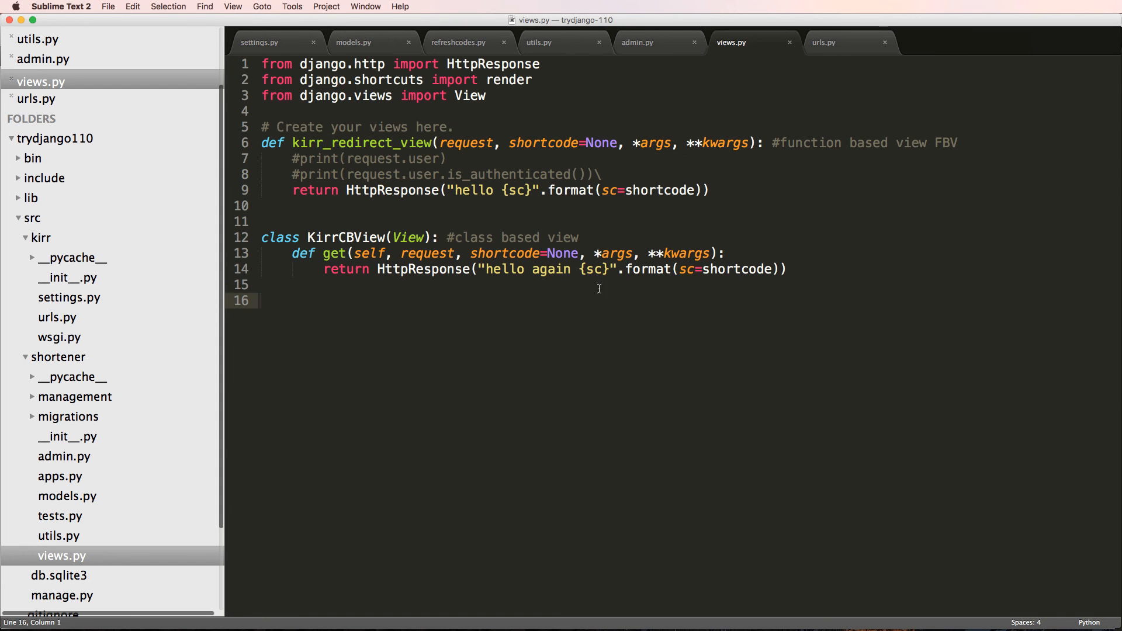
{"action": "left_click", "coordinate": [826, 42]}
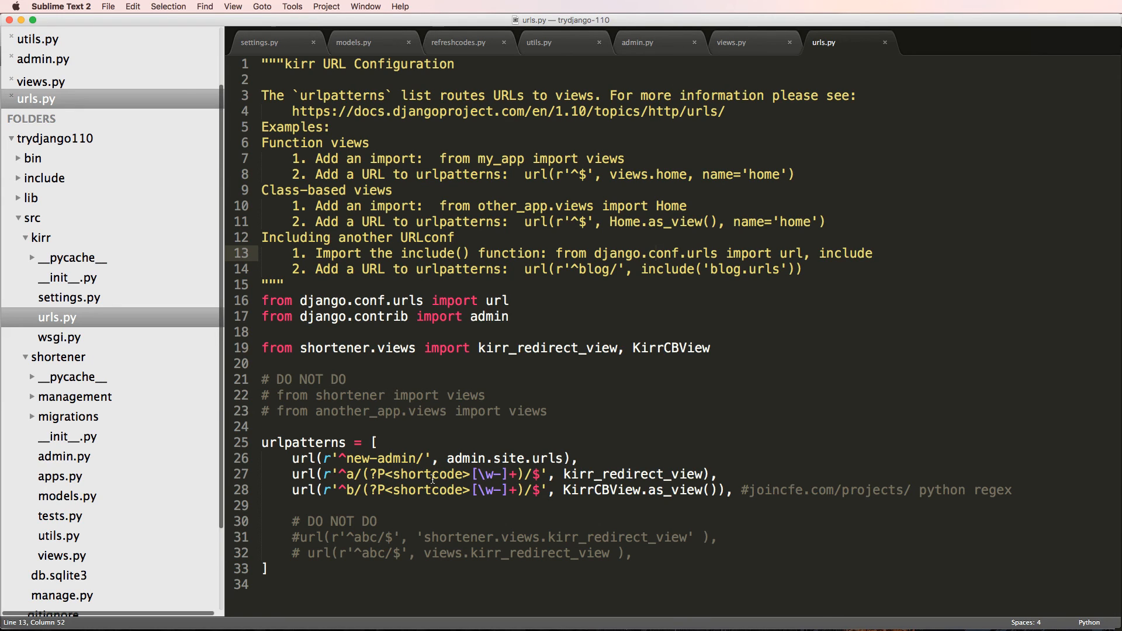
Browse to joincfe.com/github and skim the Common Regular Expressions for Django URLs guide
{"action": "key", "text": "cmd+tab"}
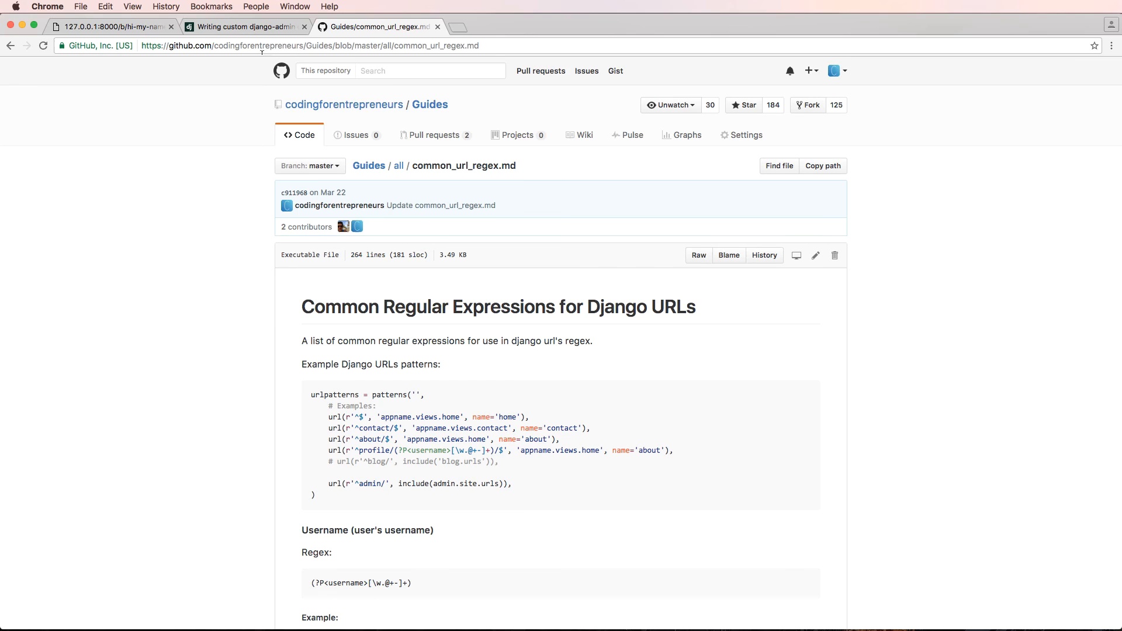
{"action": "type", "text": "joincfe.com/github"}
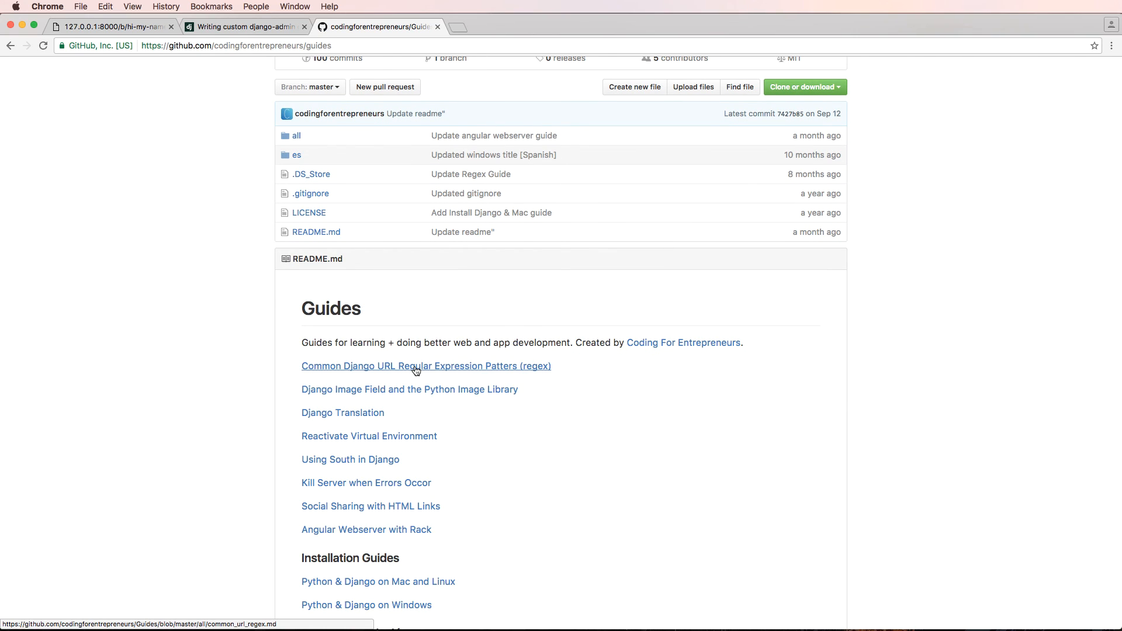
{"action": "left_click", "coordinate": [425, 366]}
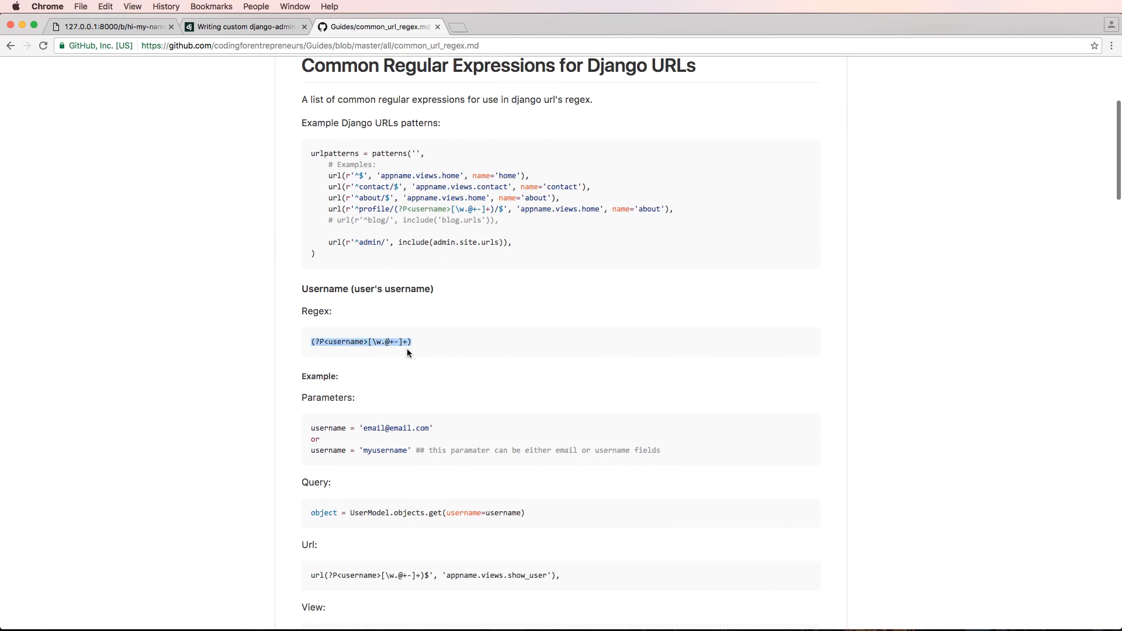
{"action": "scroll", "scroll_direction": "down", "scroll_amount": 3}
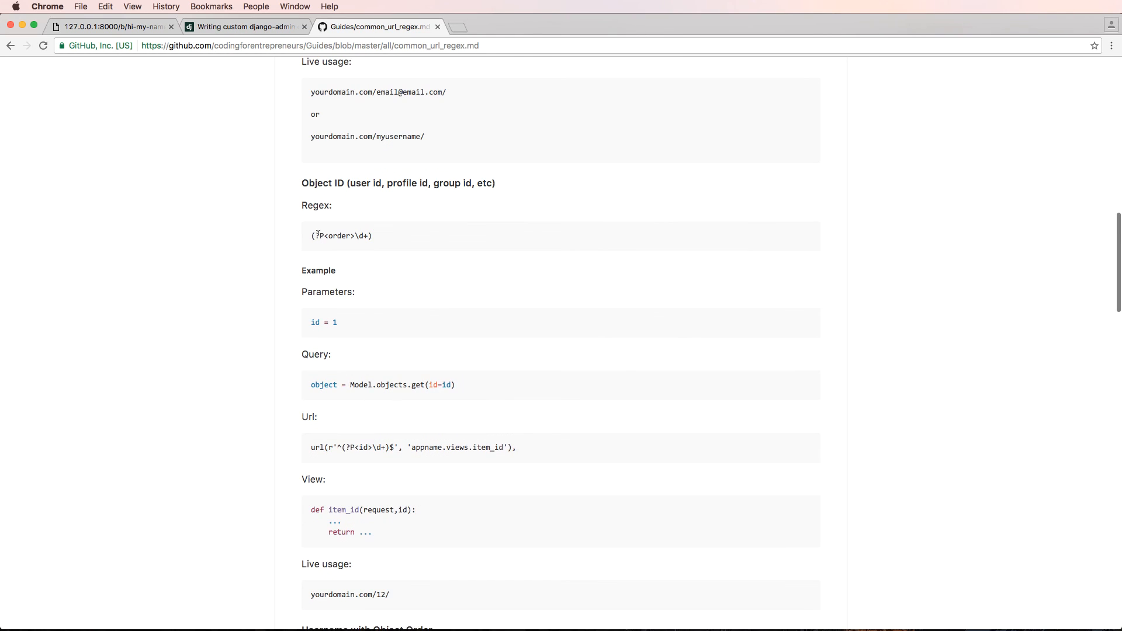
{"action": "scroll", "scroll_direction": "up", "scroll_amount": 3}
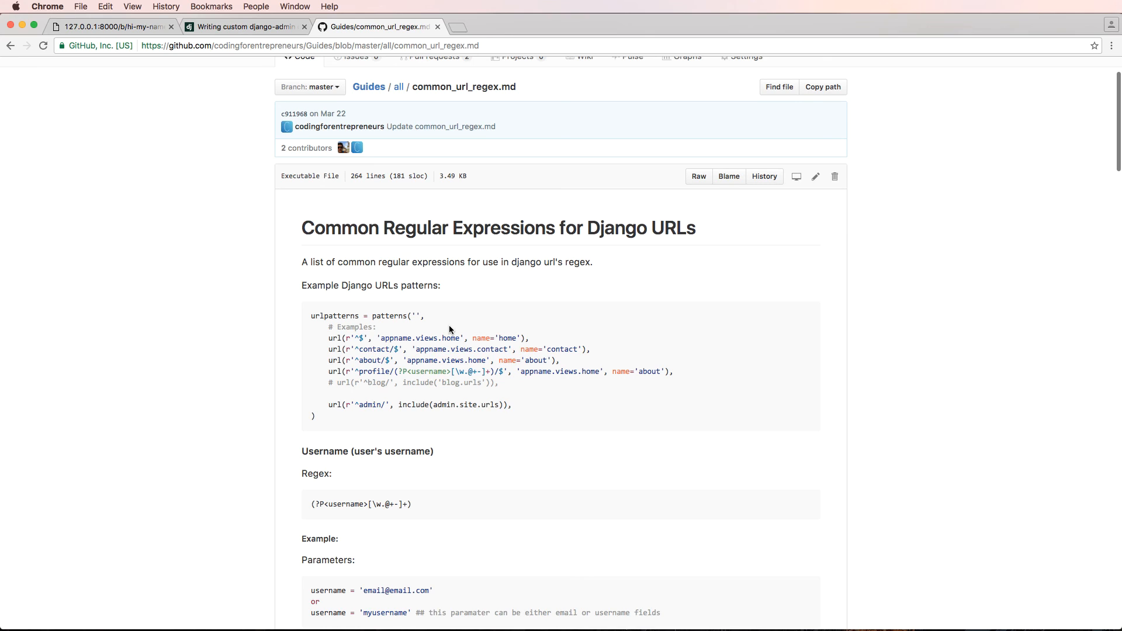
{"action": "mouse_move", "coordinate": [304, 150]}
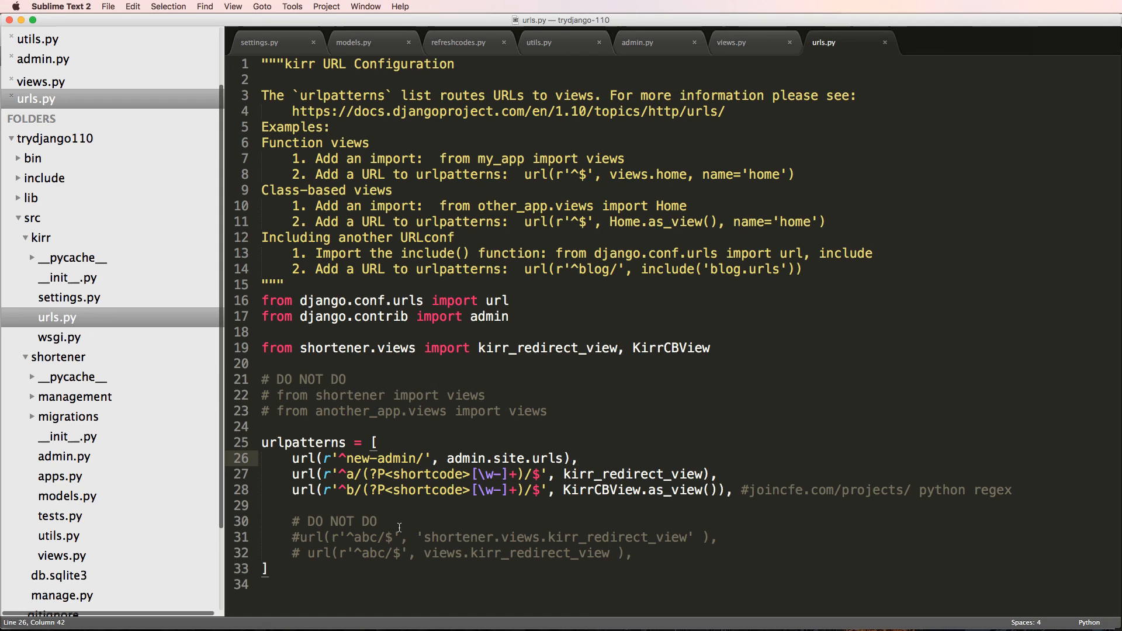
Return to the views.py tab in Sublime Text
{"action": "left_click", "coordinate": [729, 42]}
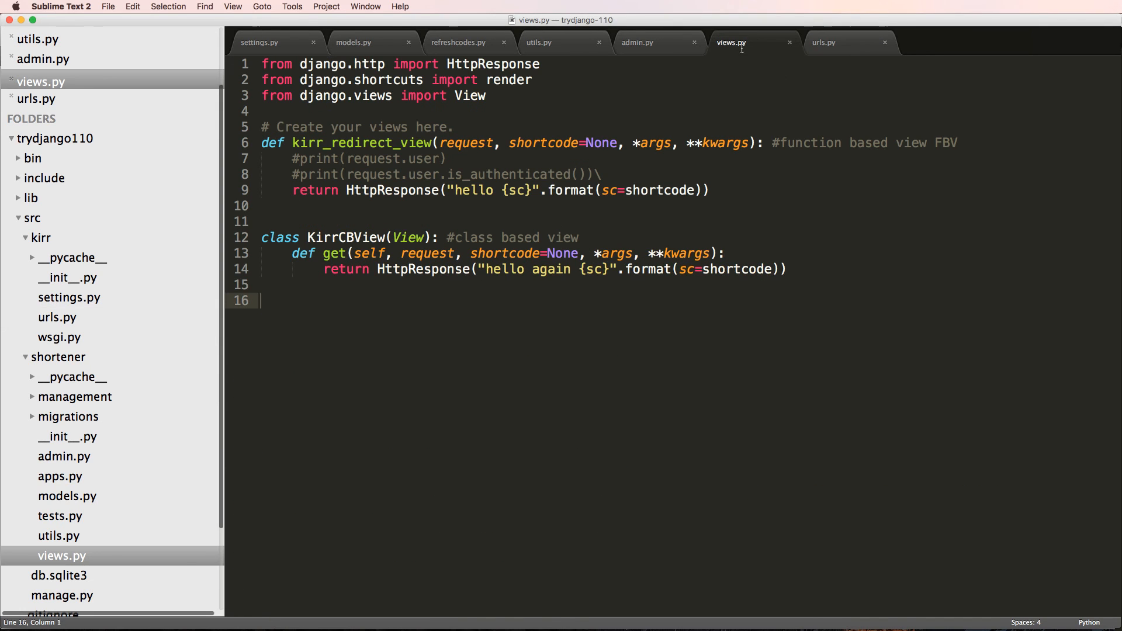
{"action": "left_click", "coordinate": [499, 246]}
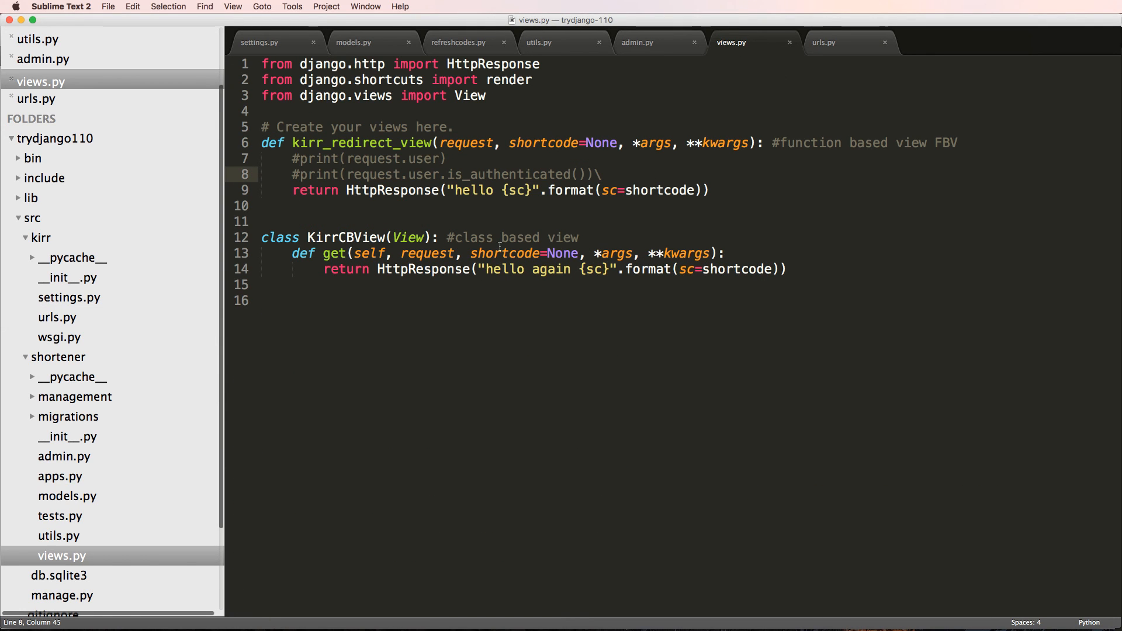